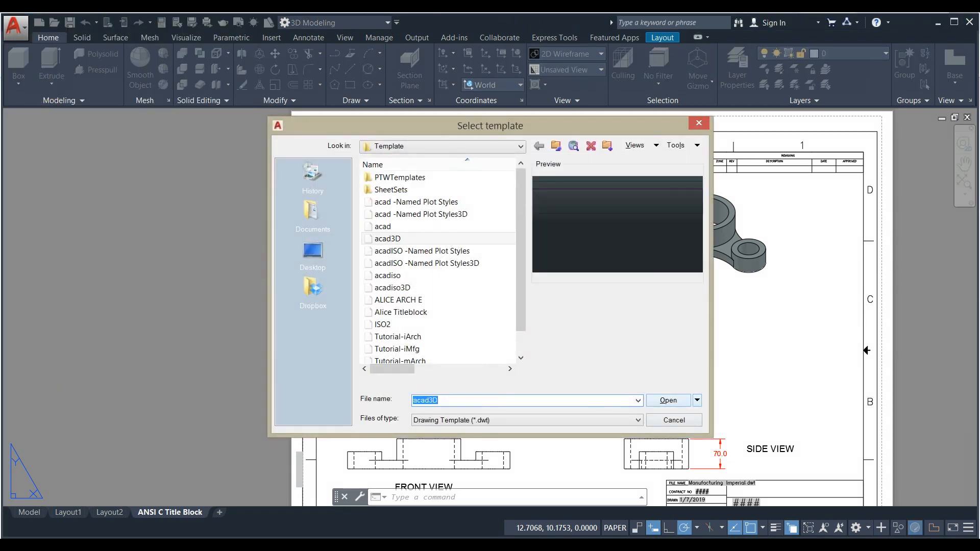
Create a new drawing from the acad3D template
{"action": "left_click", "coordinate": [387, 238]}
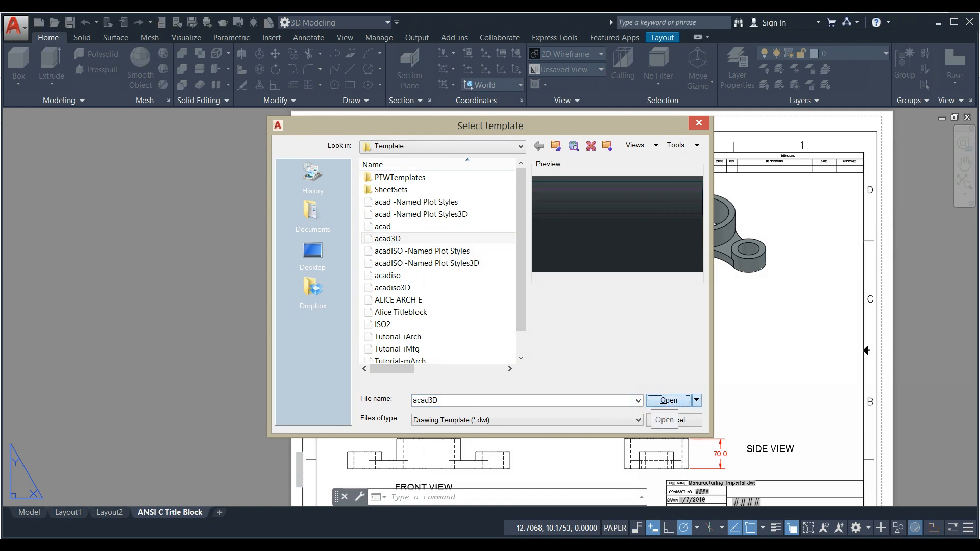
{"action": "left_click", "coordinate": [668, 401]}
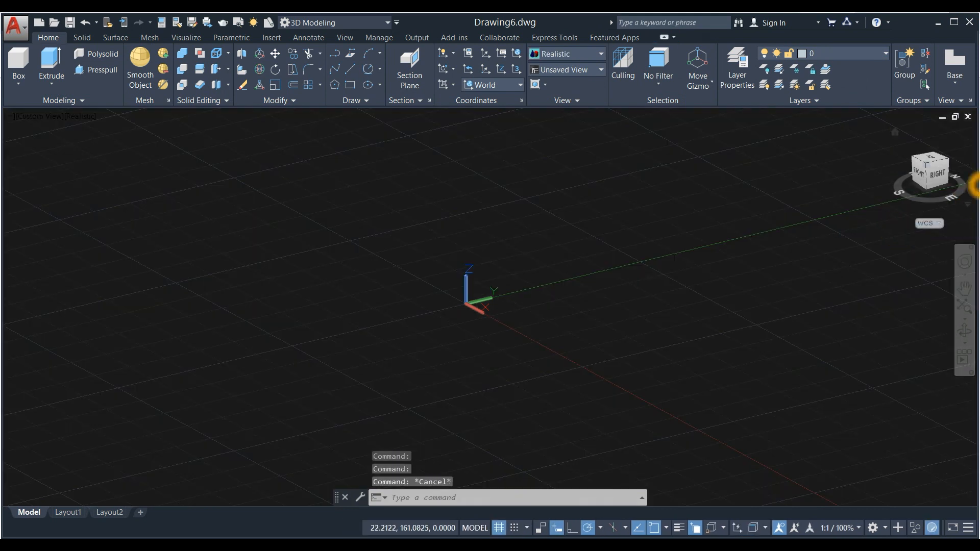
Tile Drawing3 and Drawing6 vertically so they sit side by side
{"action": "left_click", "coordinate": [345, 37]}
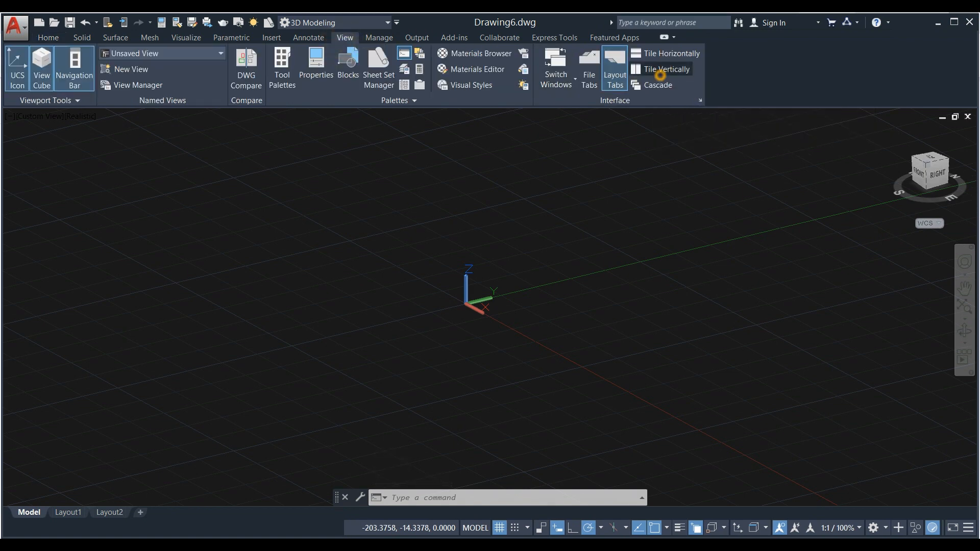
{"action": "left_click", "coordinate": [668, 69]}
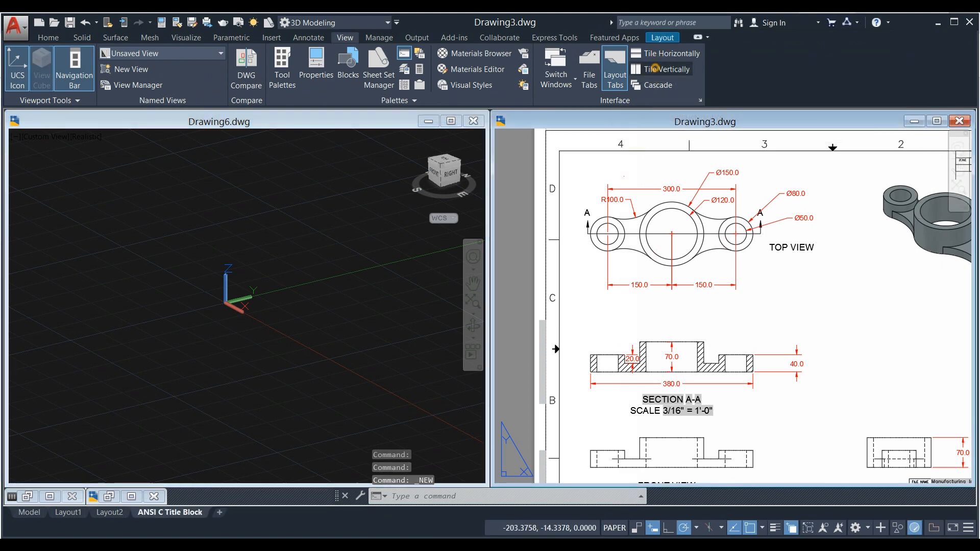
{"action": "left_click", "coordinate": [666, 69]}
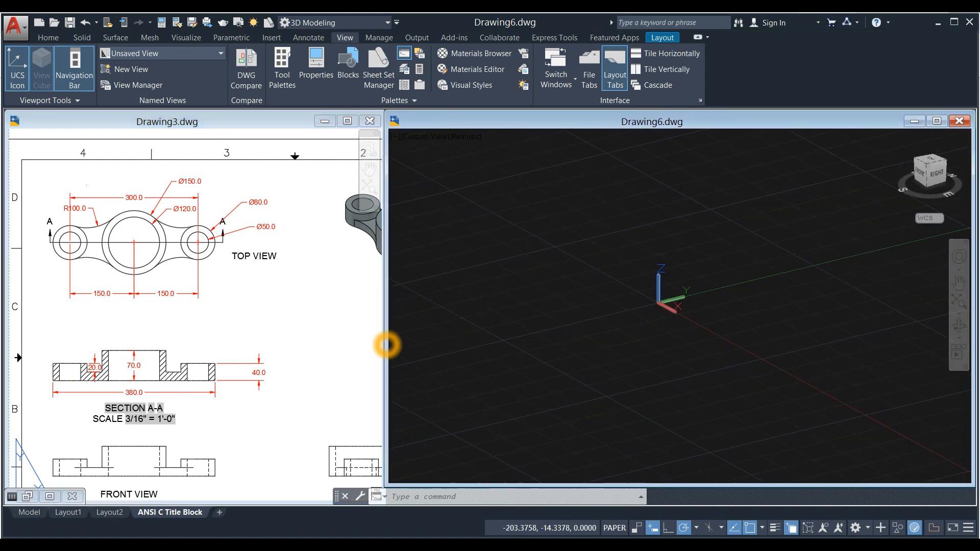
{"action": "left_click", "coordinate": [279, 338]}
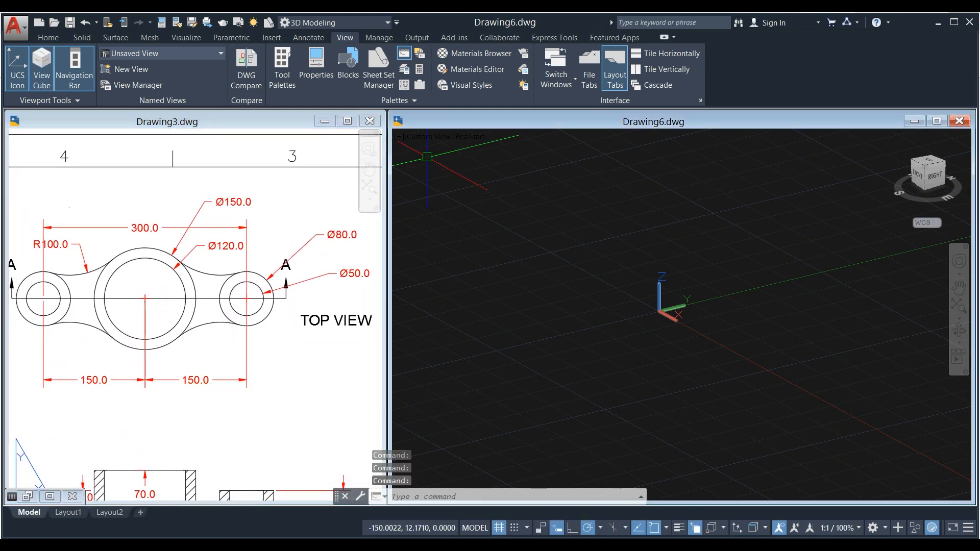
Switch to Top view, draw an 80-diameter circle, and zoom to extents
{"action": "left_click", "coordinate": [428, 137]}
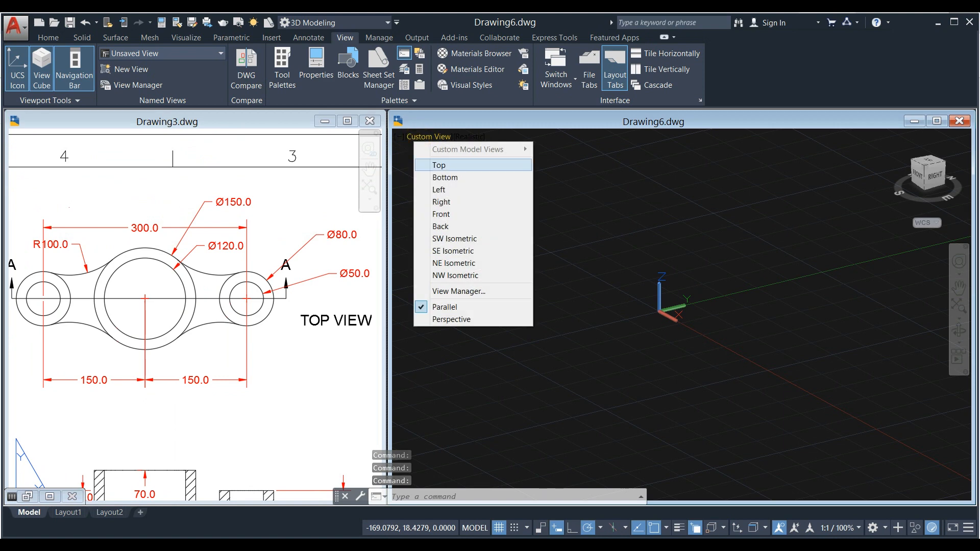
{"action": "left_click", "coordinate": [439, 165]}
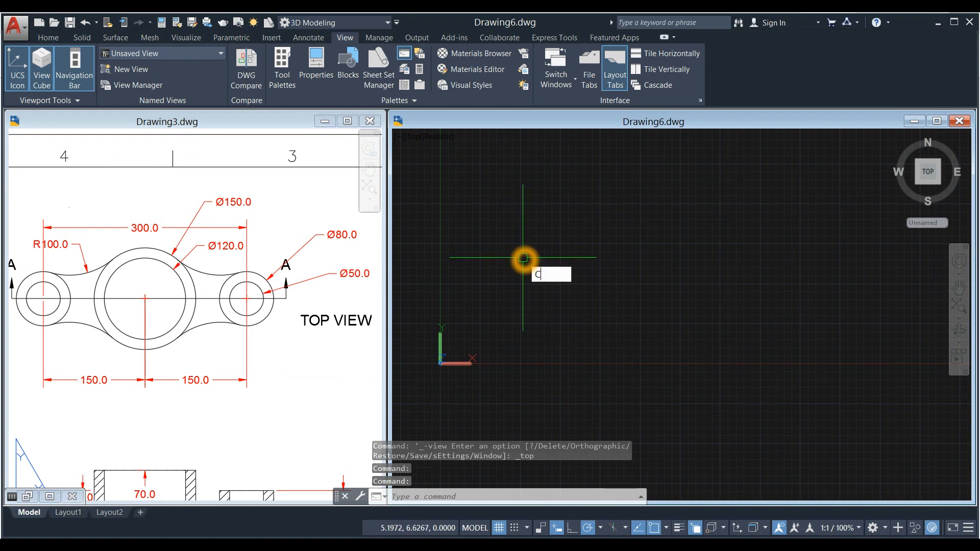
{"action": "type", "text": "C"}
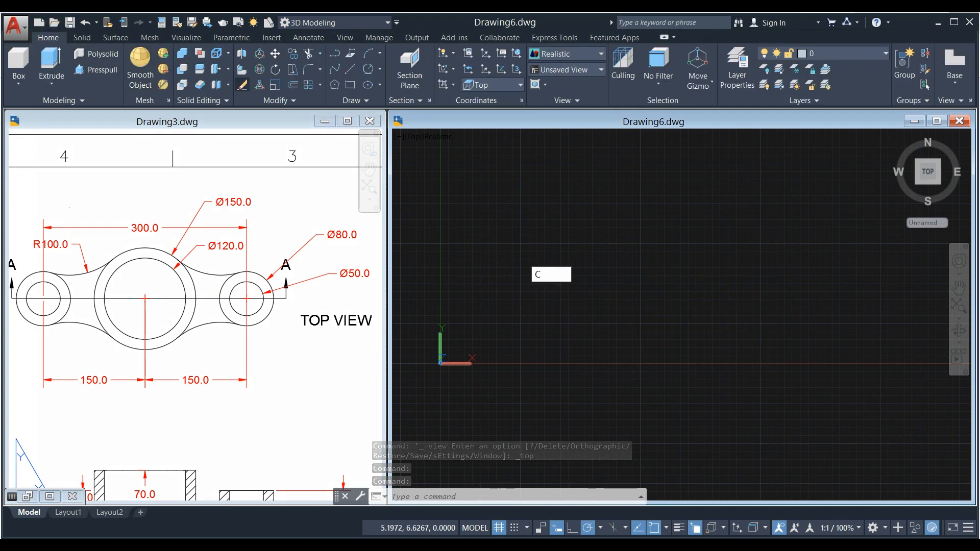
{"action": "left_click", "coordinate": [373, 53]}
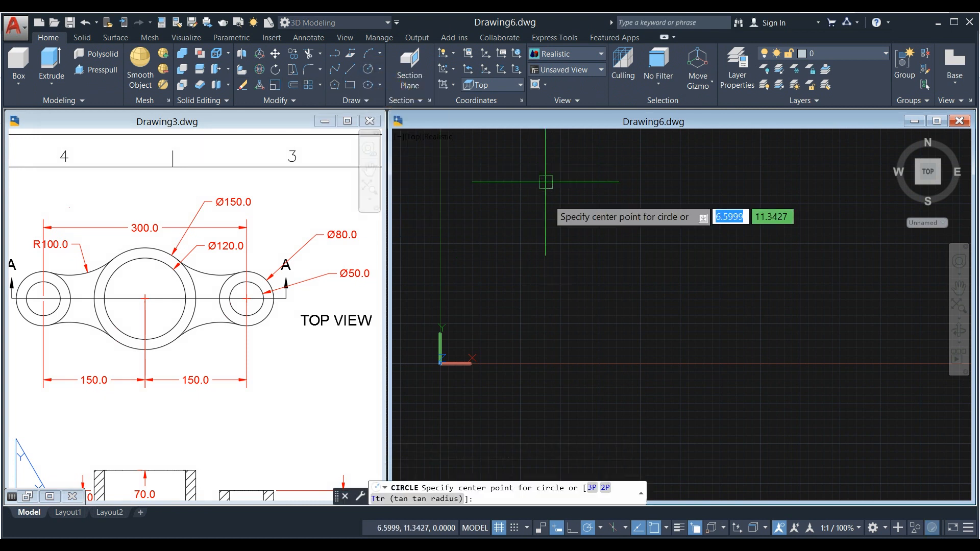
{"action": "left_click", "coordinate": [545, 182]}
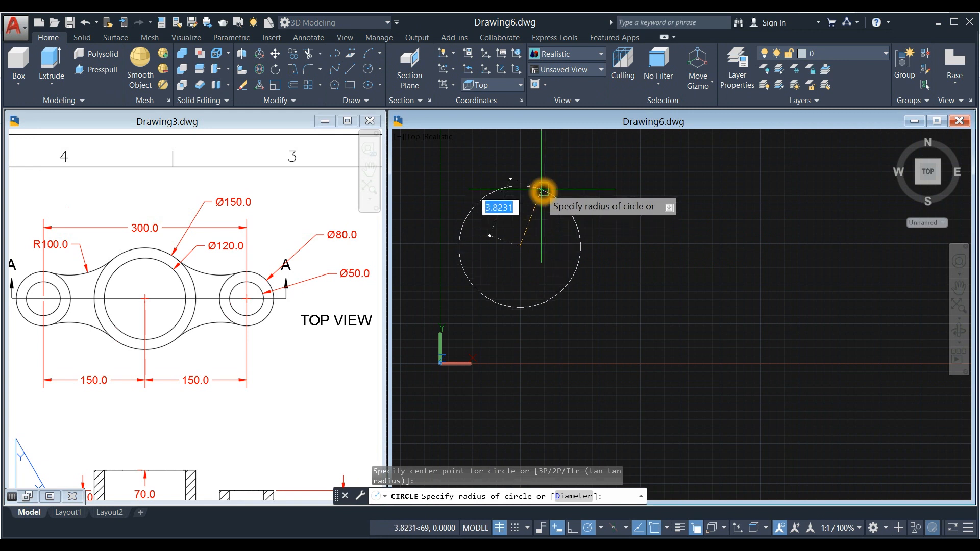
{"action": "type", "text": "D"}
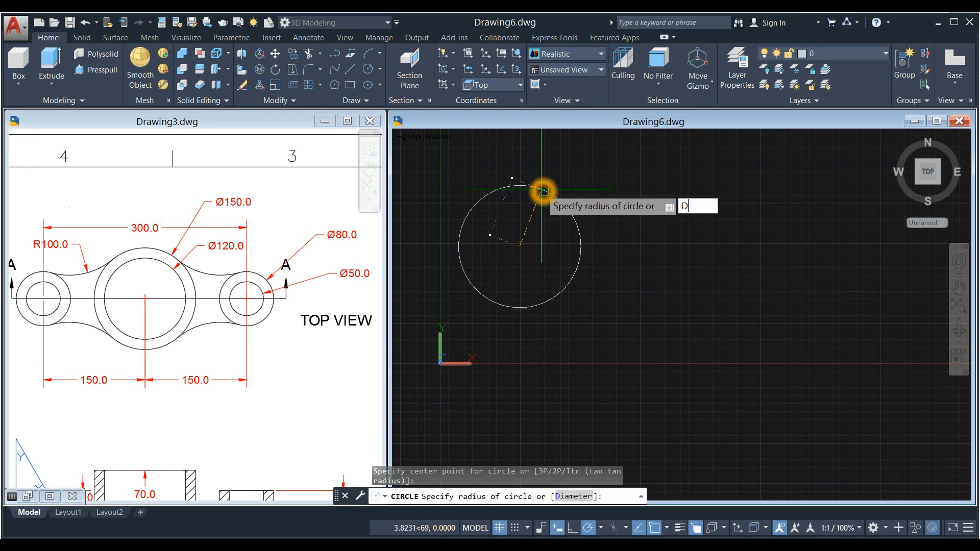
{"action": "key", "text": "enter"}
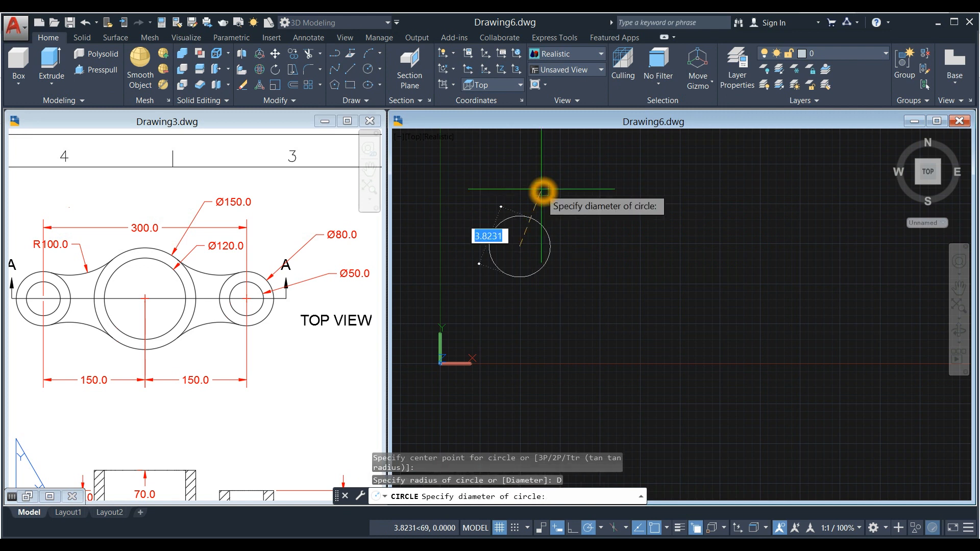
{"action": "type", "text": "80"}
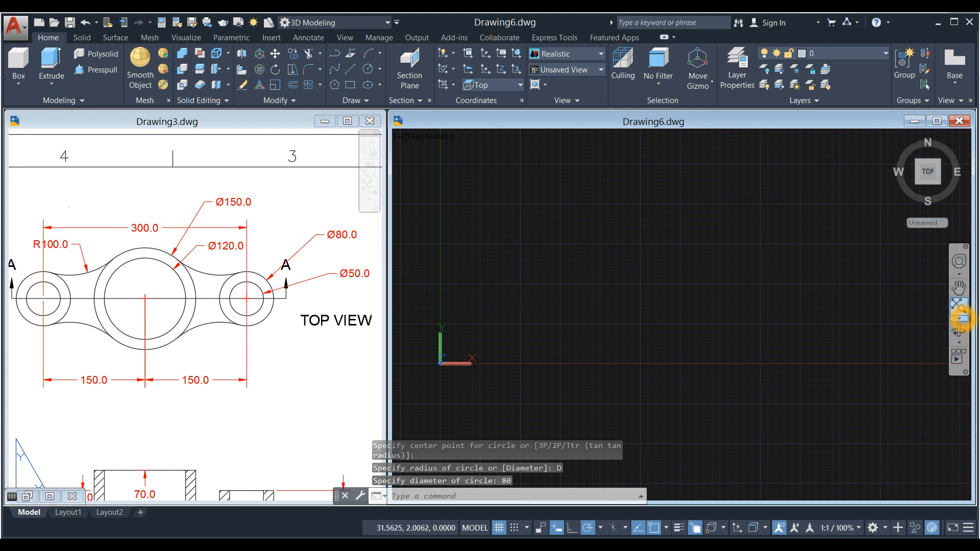
{"action": "left_click", "coordinate": [958, 306]}
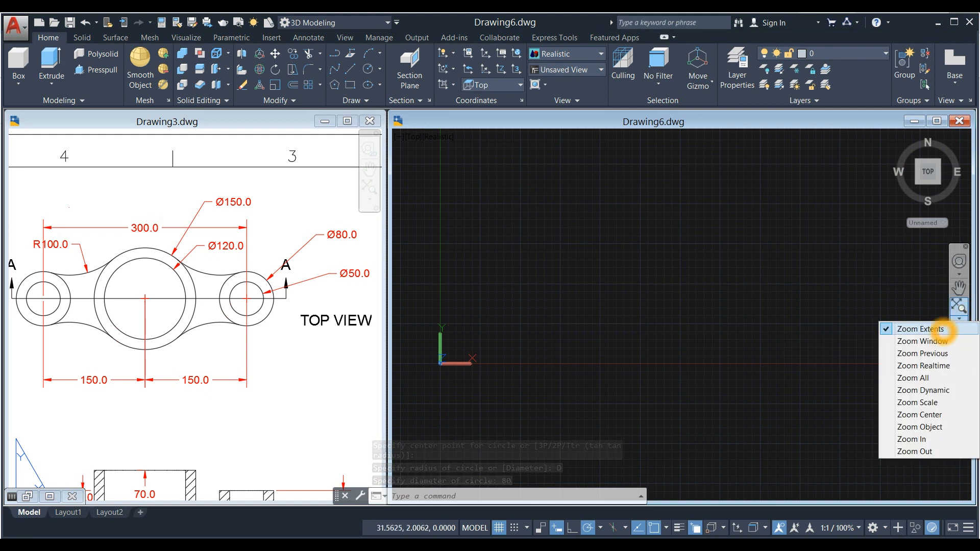
{"action": "left_click", "coordinate": [919, 329]}
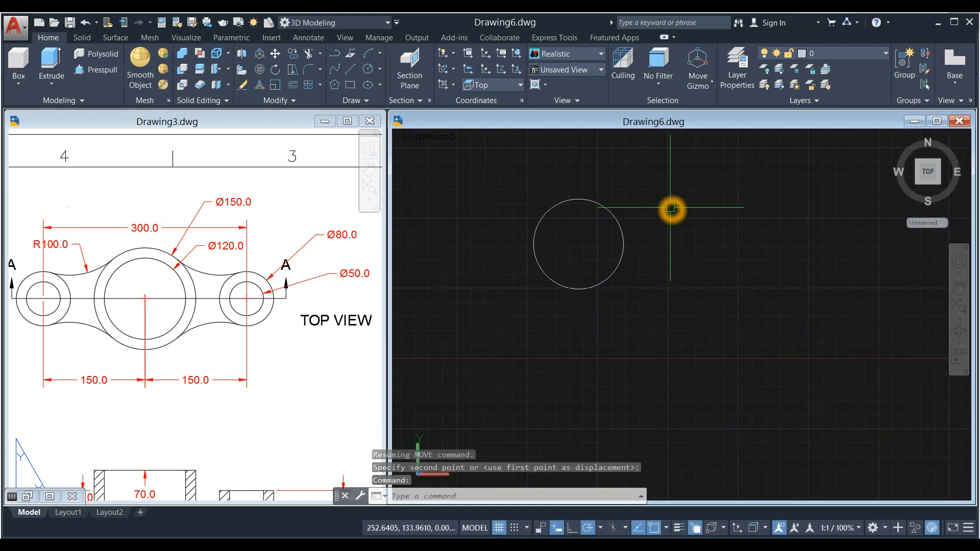
Draw a 50-diameter circle centred on the 80-diameter circle
{"action": "type", "text": "c"}
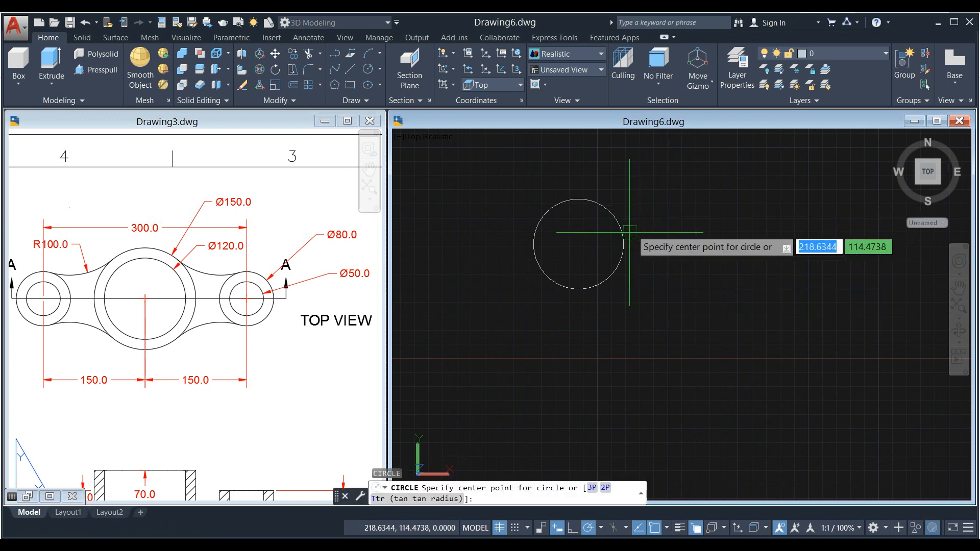
{"action": "mouse_move", "coordinate": [578, 245]}
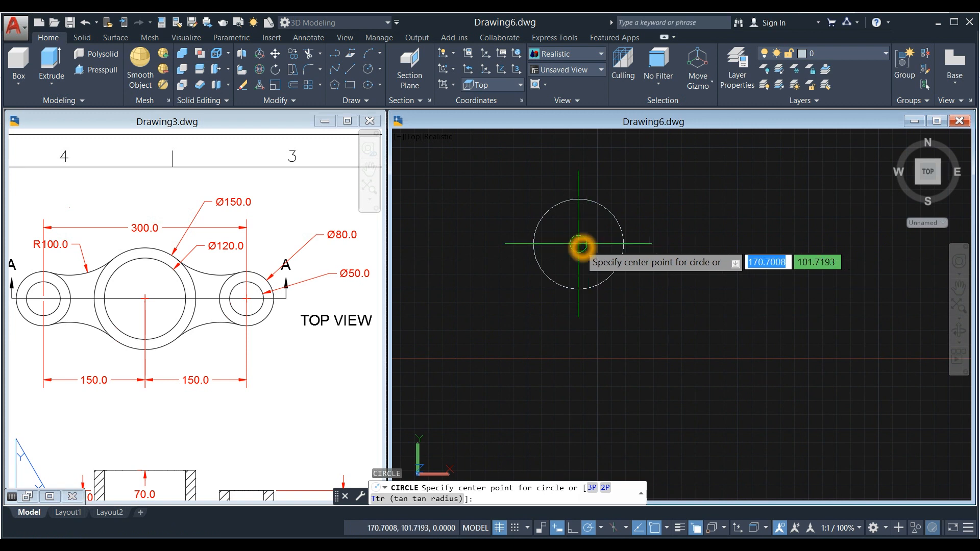
{"action": "left_click", "coordinate": [577, 244]}
{"action": "type", "text": "D"}
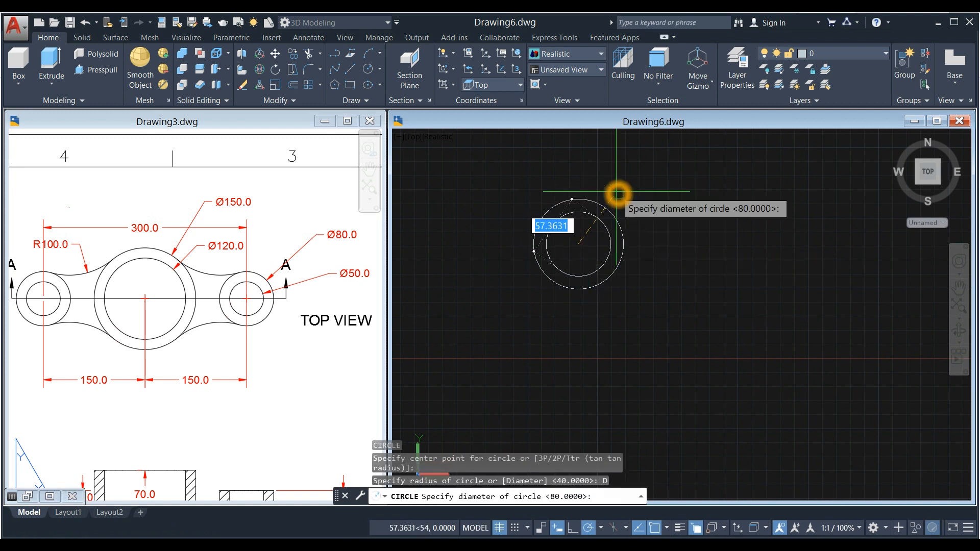
{"action": "type", "text": "50"}
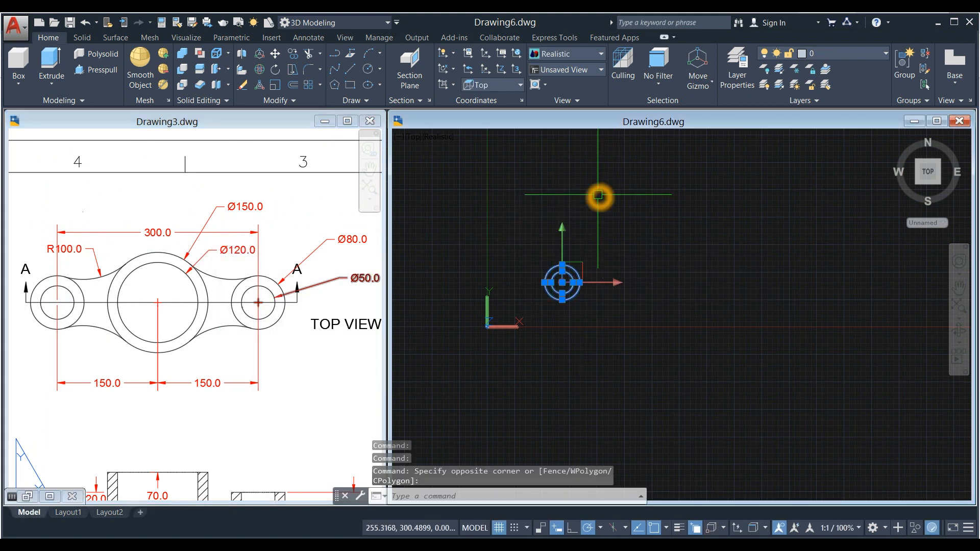
Copy the 80/50 concentric circle pair 300 units to the right
{"action": "right_click", "coordinate": [597, 196]}
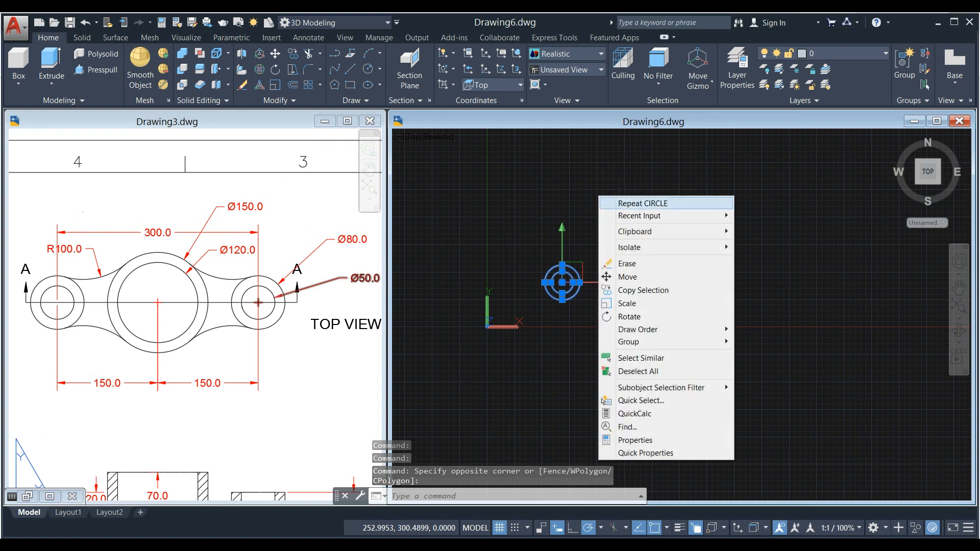
{"action": "left_click", "coordinate": [643, 290]}
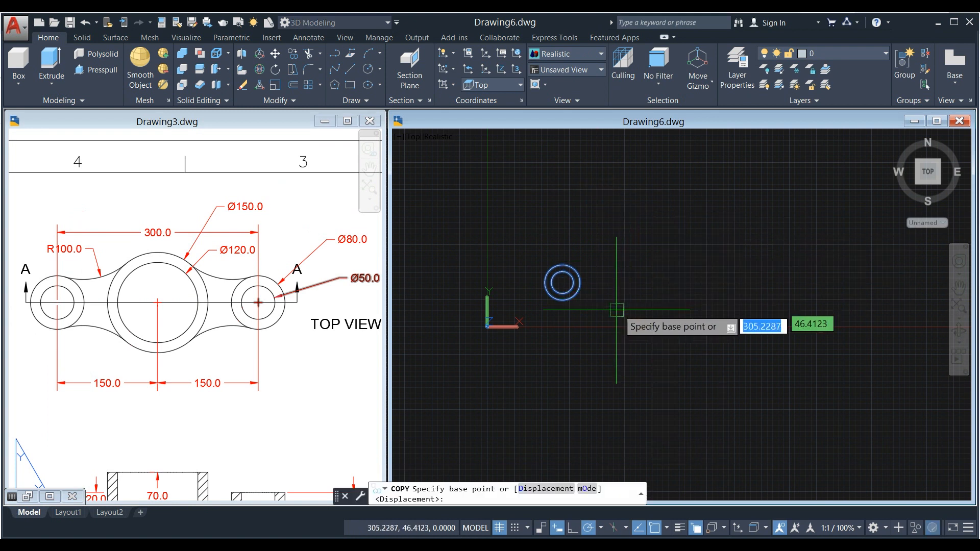
{"action": "mouse_move", "coordinate": [549, 275]}
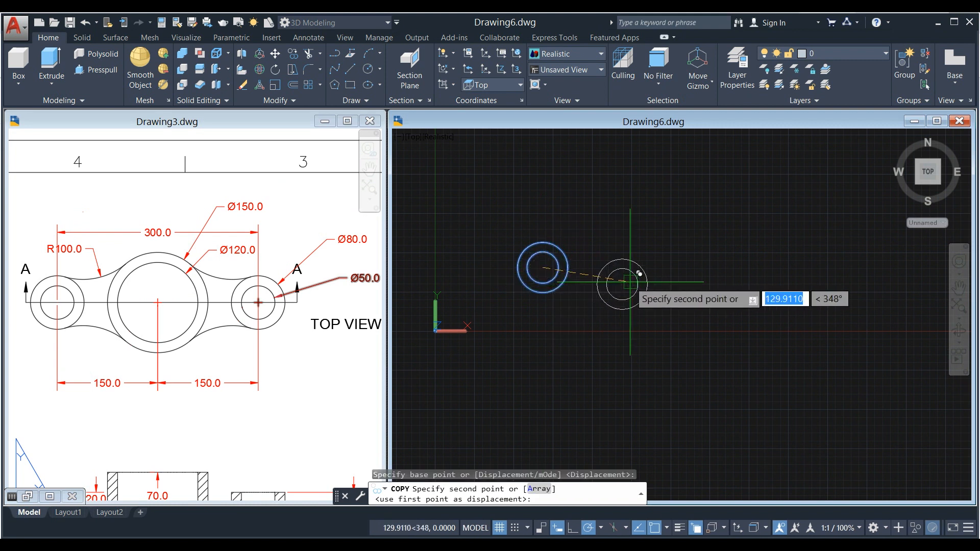
{"action": "mouse_move", "coordinate": [710, 269]}
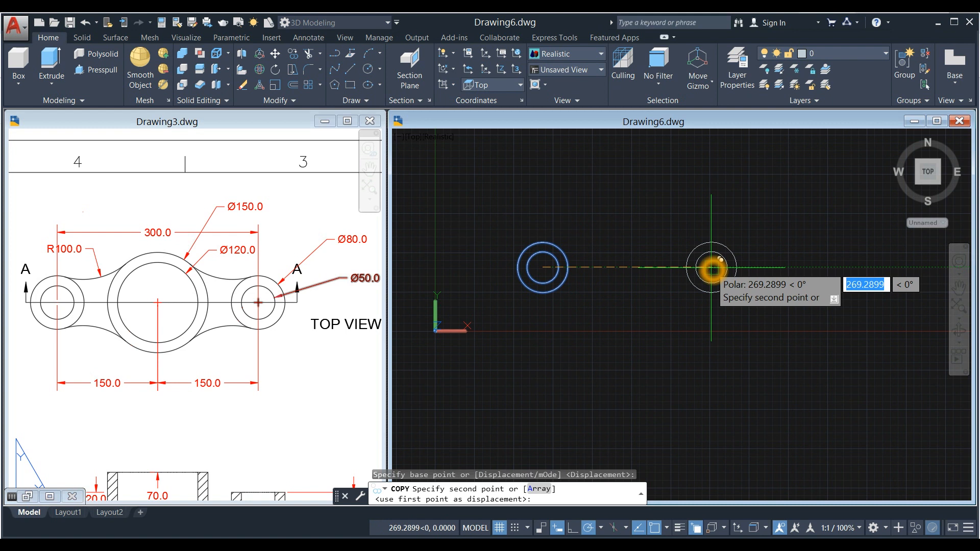
{"action": "type", "text": "300"}
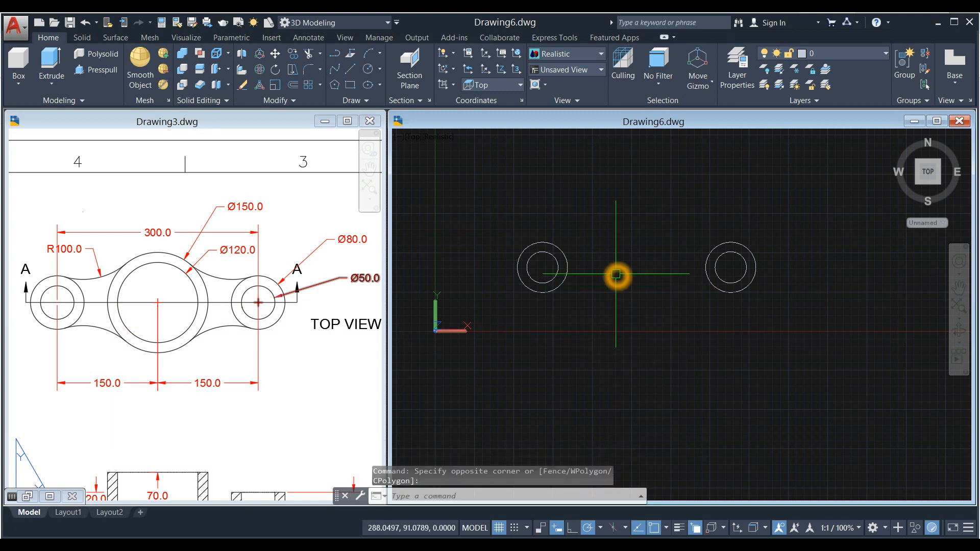
Draw a 150-diameter circle centred midway between the two boss centres
{"action": "type", "text": "c"}
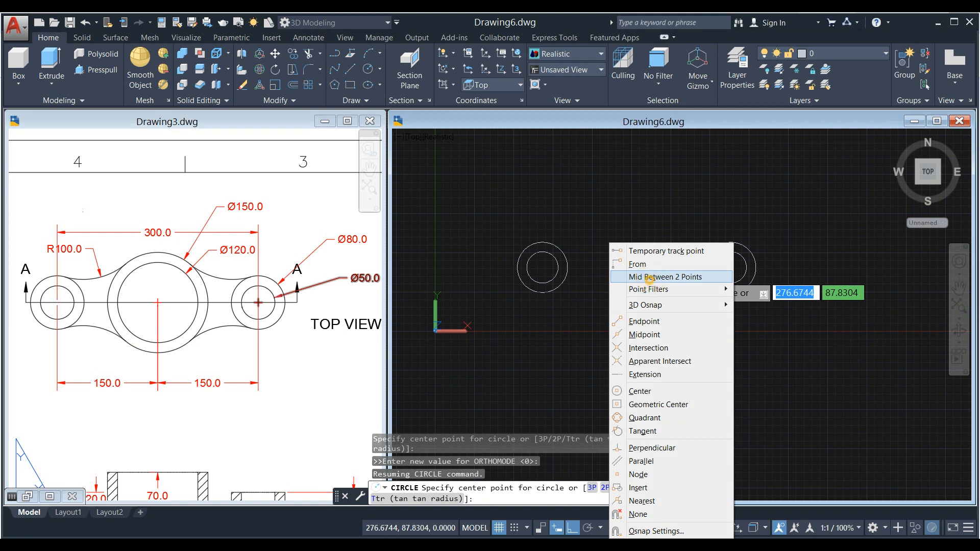
{"action": "left_click", "coordinate": [669, 277]}
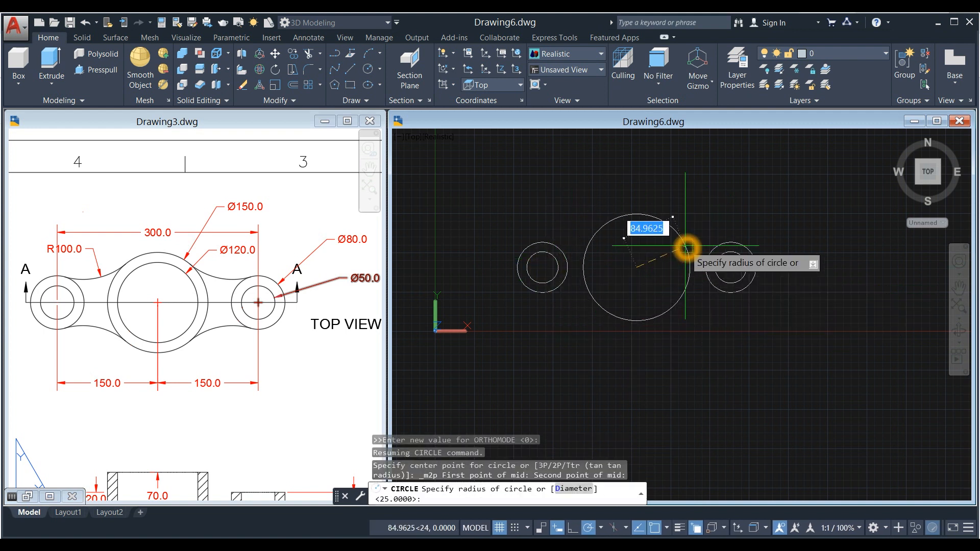
{"action": "mouse_move", "coordinate": [666, 225]}
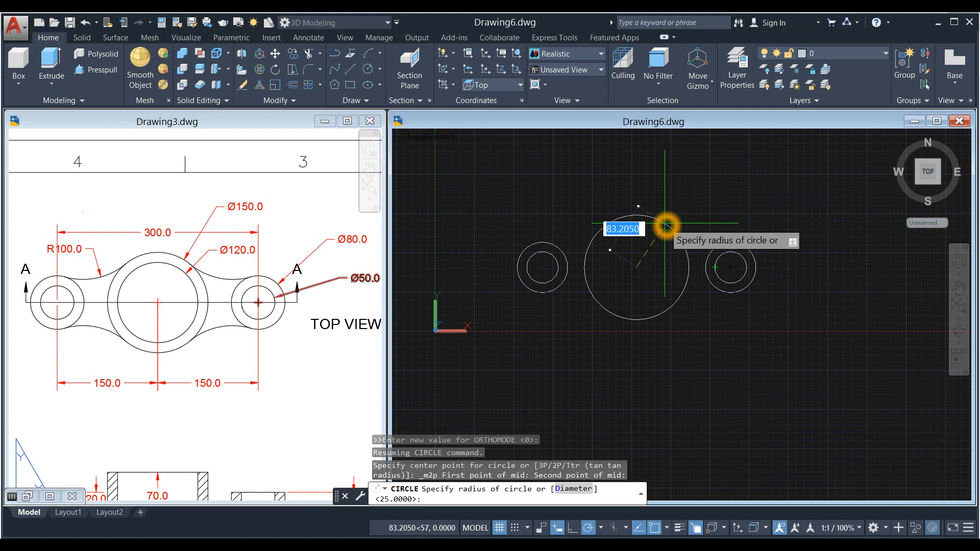
{"action": "type", "text": "D"}
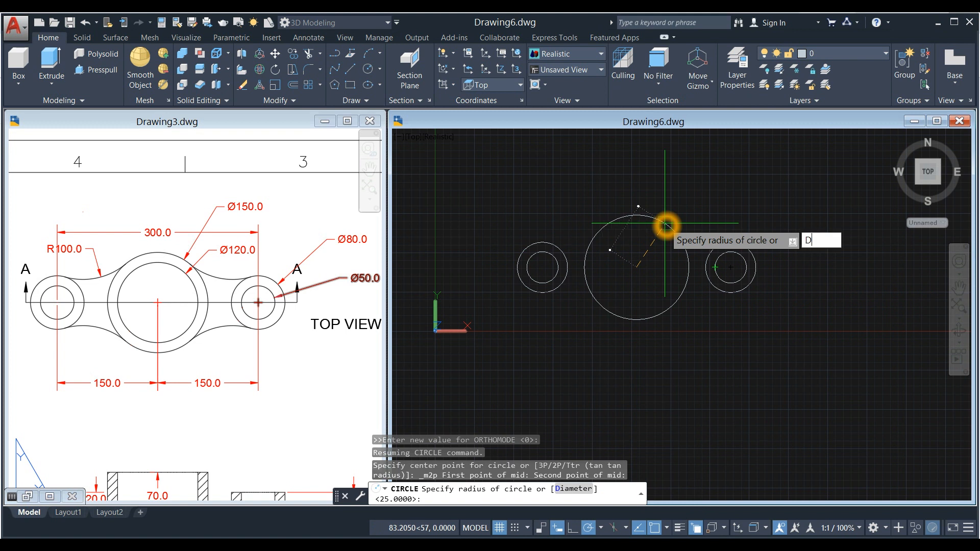
{"action": "key", "text": "enter"}
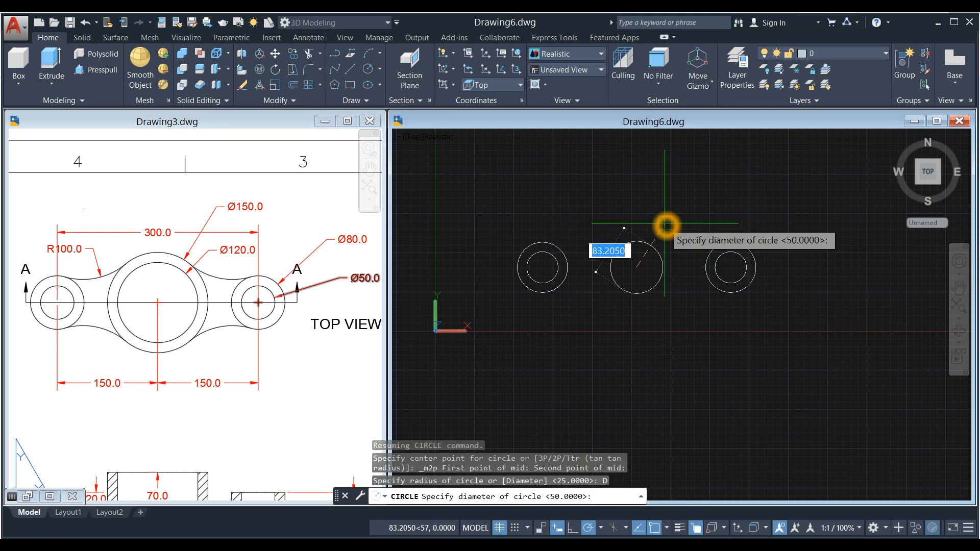
{"action": "type", "text": "15"}
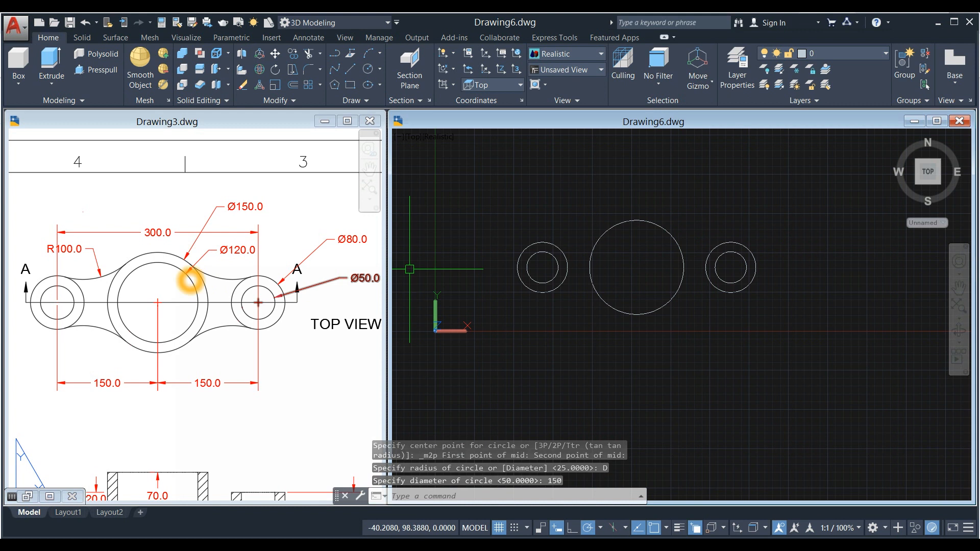
Draw a 120-diameter circle concentric with the central 150 circle
{"action": "right_click", "coordinate": [584, 201]}
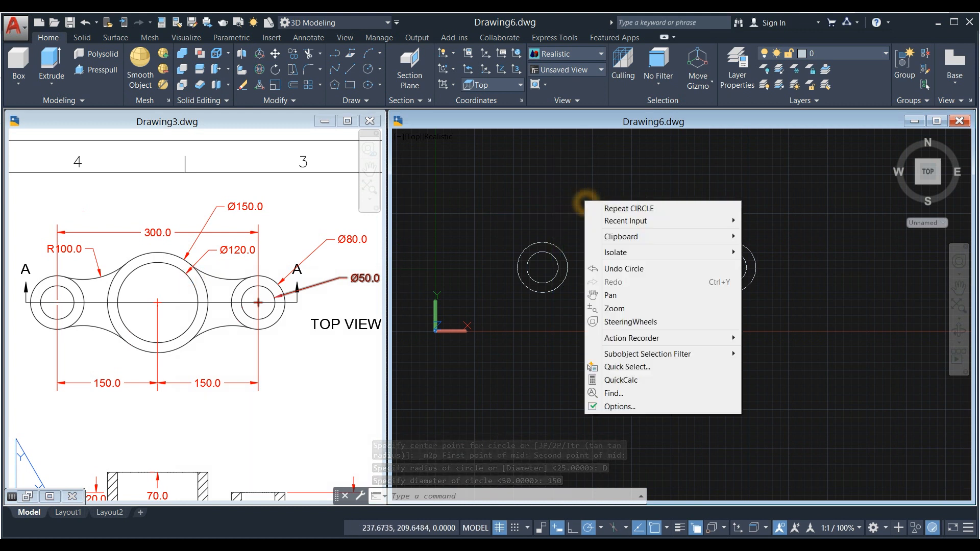
{"action": "left_click", "coordinate": [629, 208]}
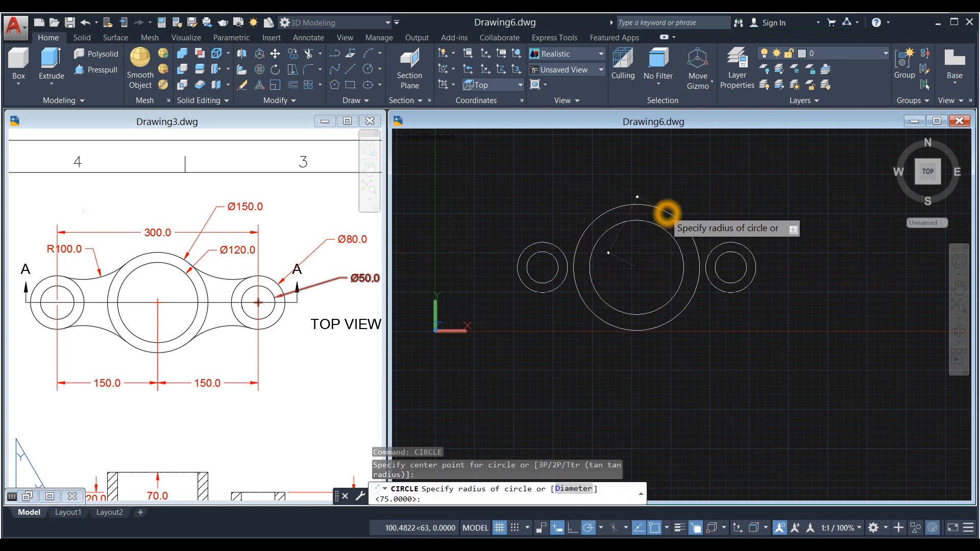
{"action": "type", "text": "D"}
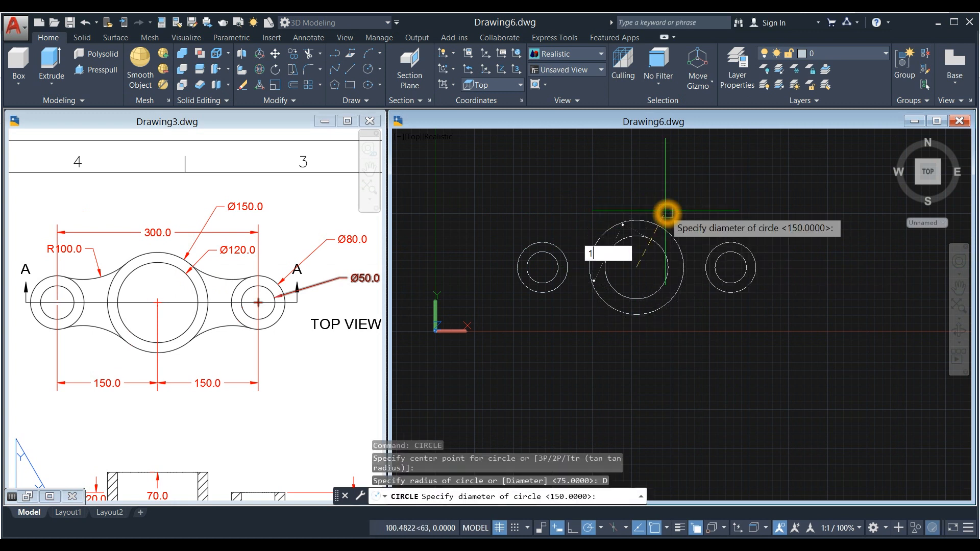
{"action": "type", "text": "20"}
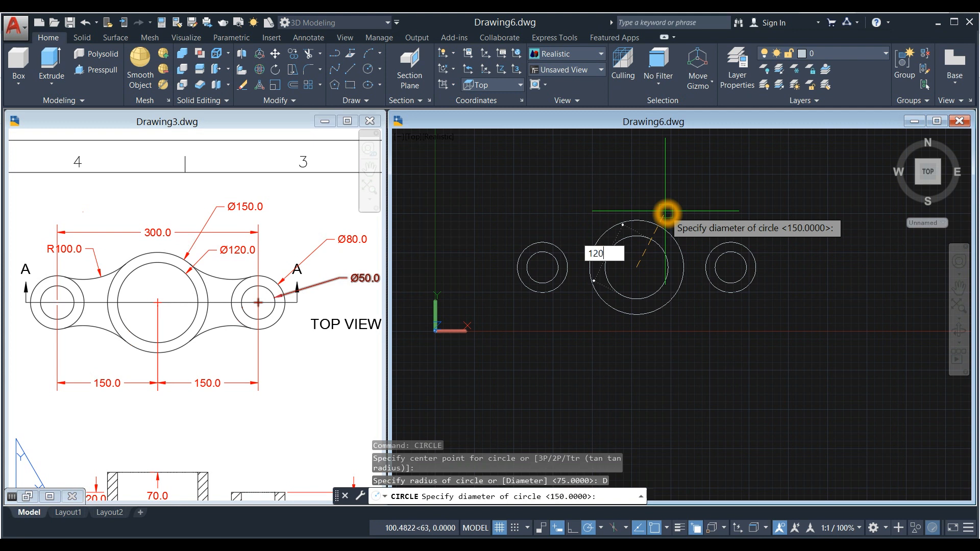
{"action": "key", "text": "enter"}
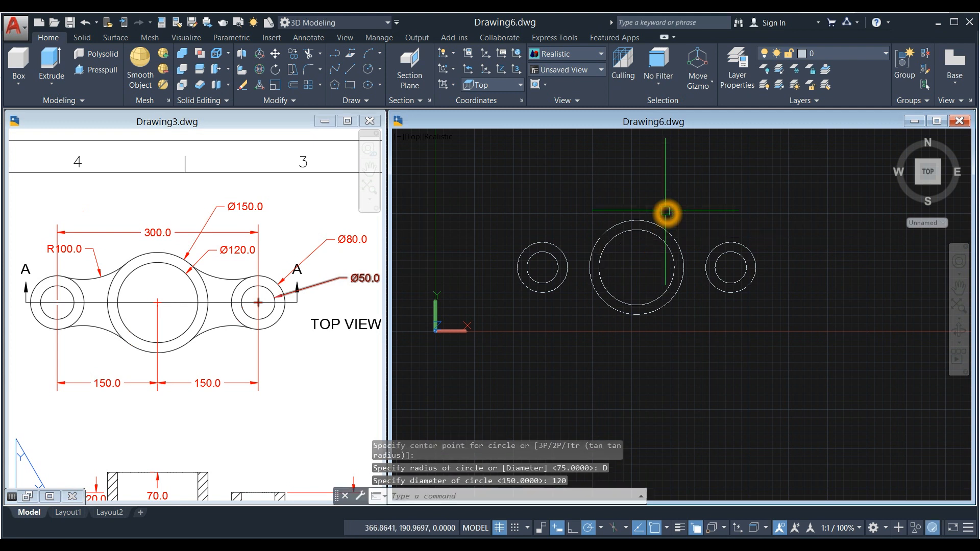
{"action": "mouse_move", "coordinate": [578, 215]}
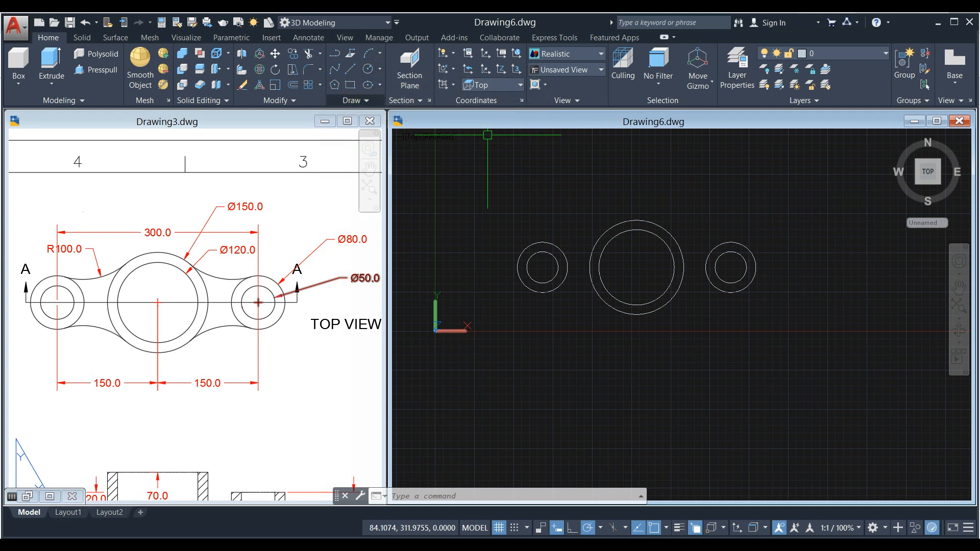
Draw a radius-100 circle tangent to the left boss and central hub outer circles
{"action": "left_click", "coordinate": [373, 54]}
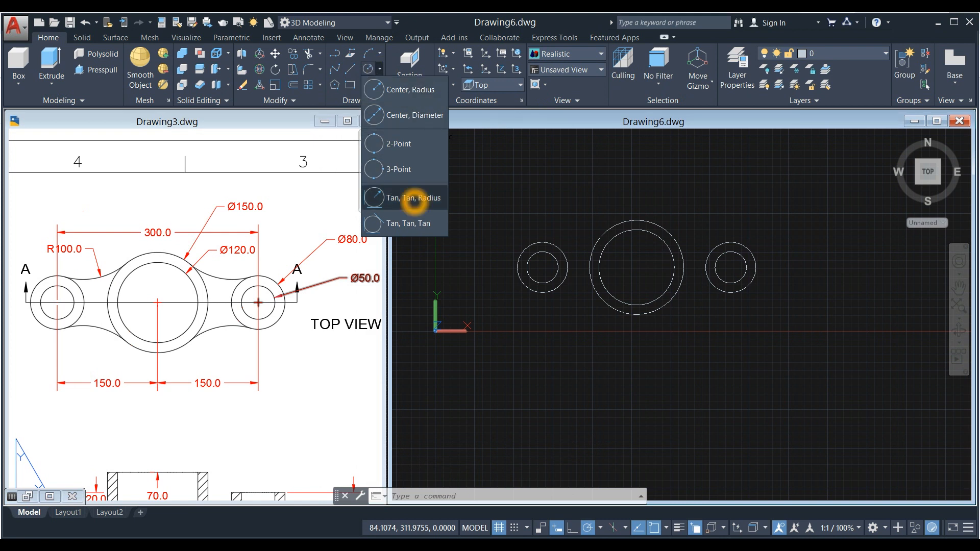
{"action": "mouse_move", "coordinate": [405, 198]}
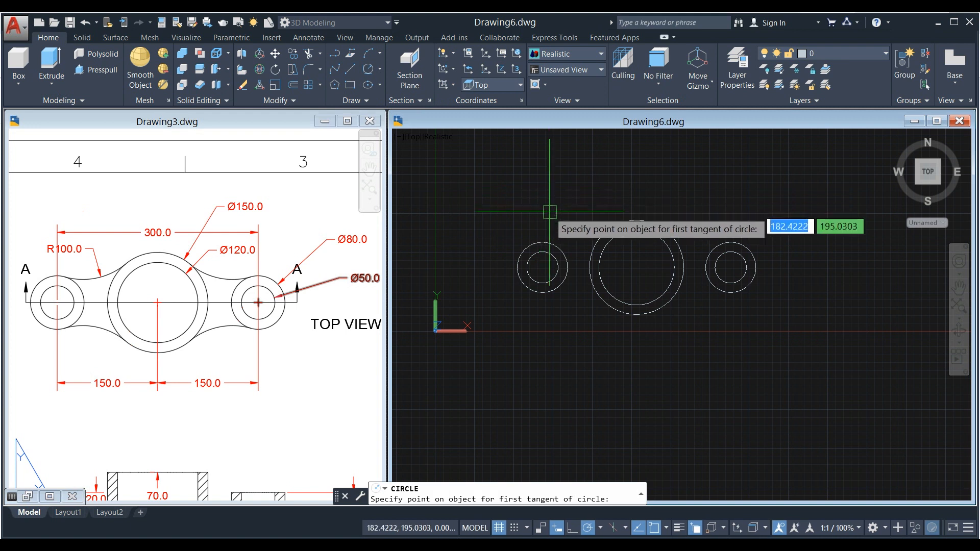
{"action": "mouse_move", "coordinate": [555, 245]}
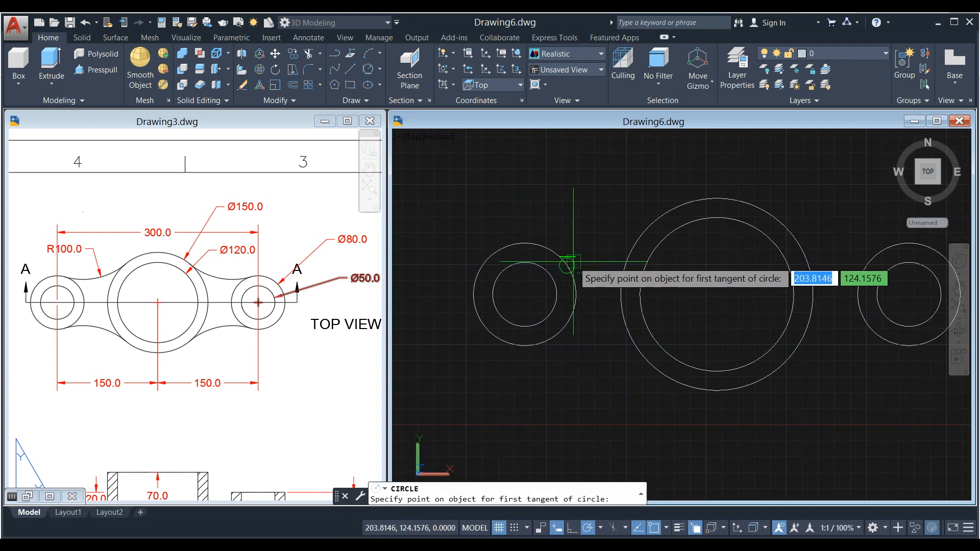
{"action": "mouse_move", "coordinate": [546, 238]}
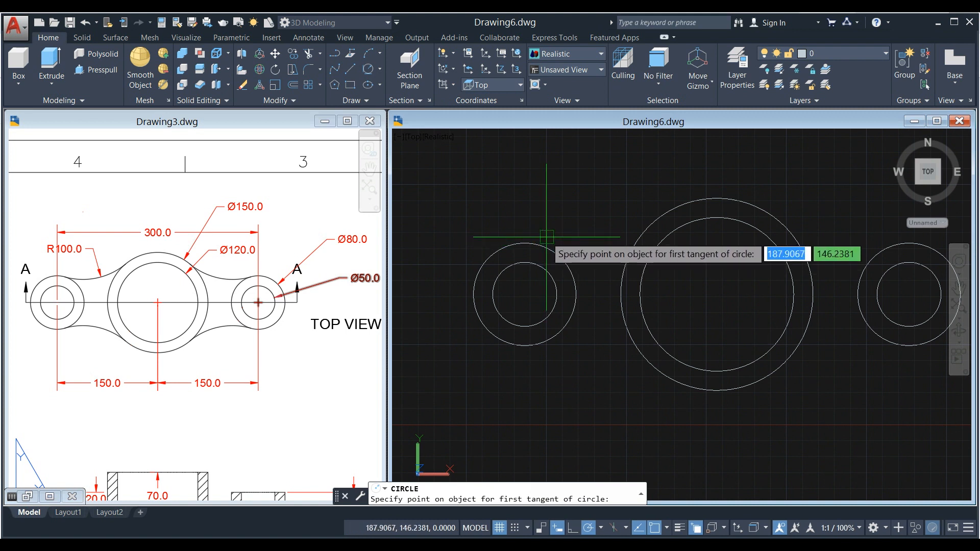
{"action": "left_click", "coordinate": [546, 240]}
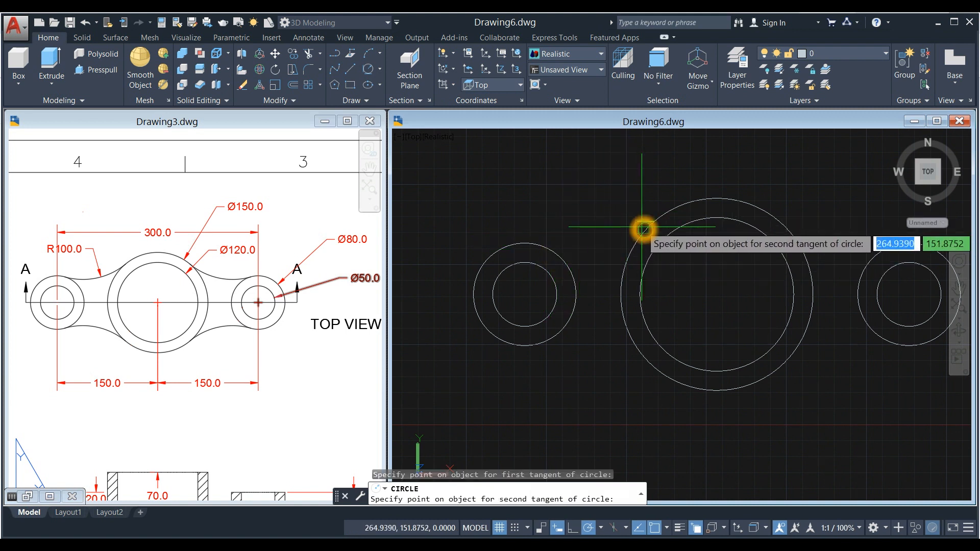
{"action": "left_click", "coordinate": [639, 225]}
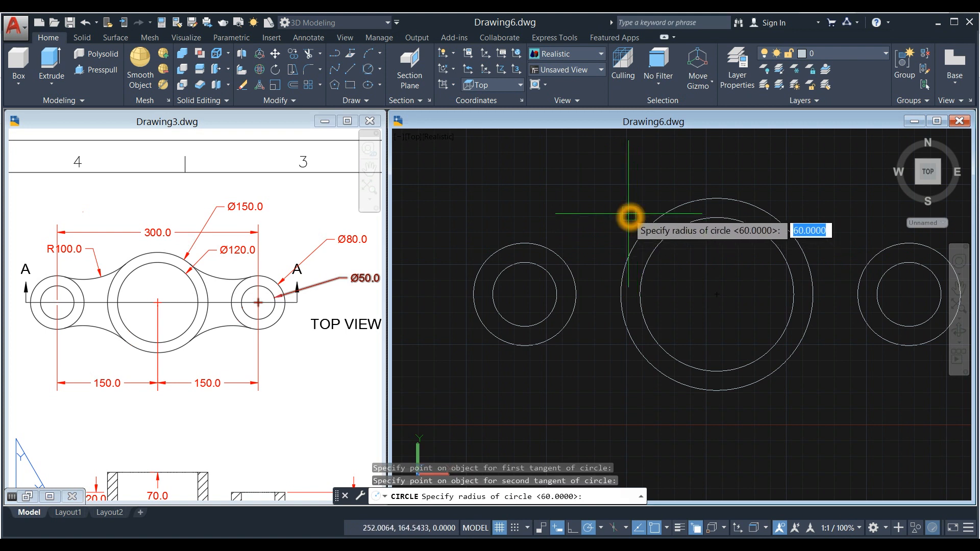
{"action": "mouse_move", "coordinate": [647, 199]}
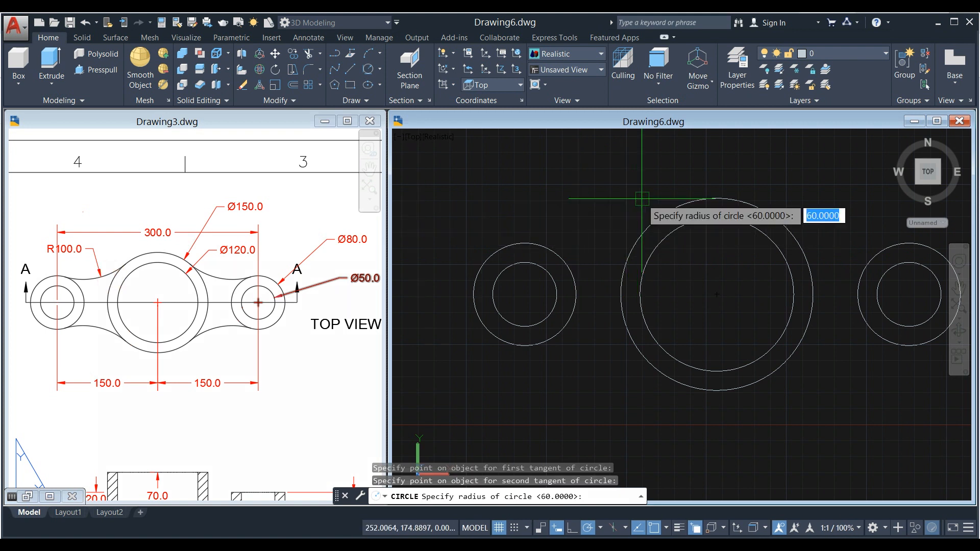
{"action": "type", "text": "1"}
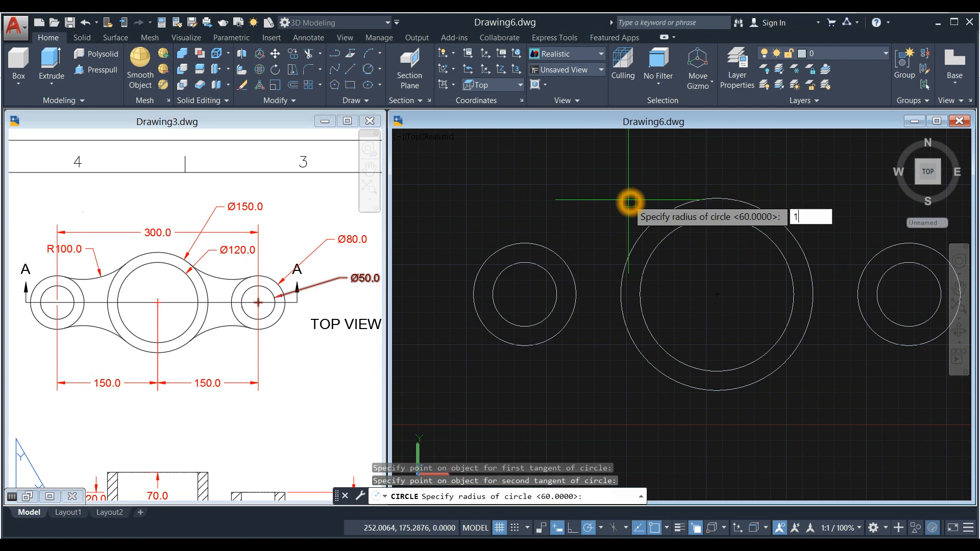
{"action": "type", "text": "00"}
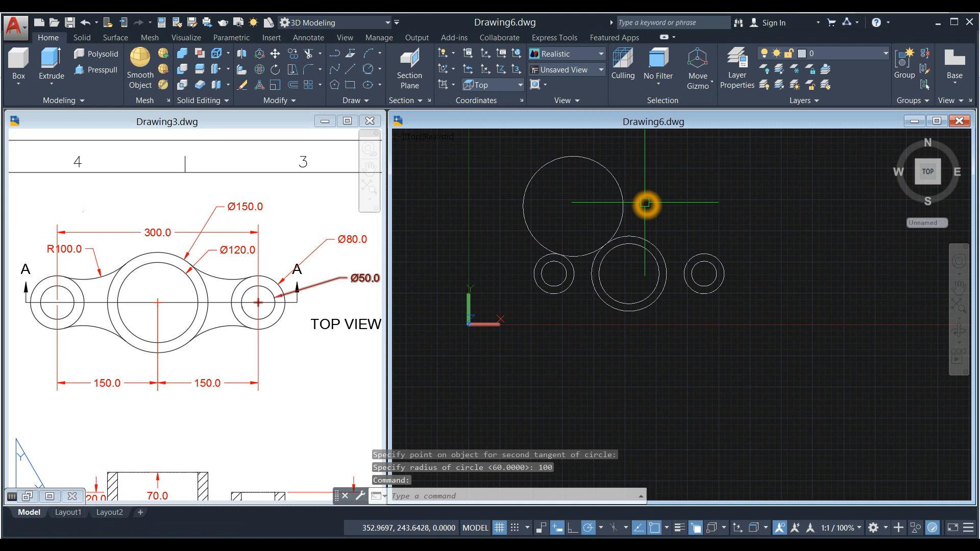
{"action": "type", "text": "TR"}
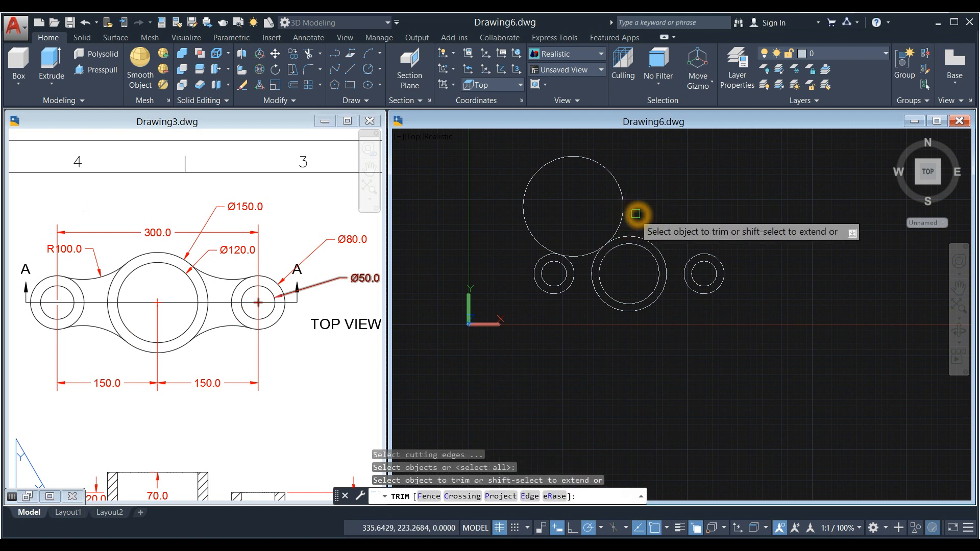
Trim the R100 circle to a tangent arc linking the left boss and hub
{"action": "left_click", "coordinate": [635, 214]}
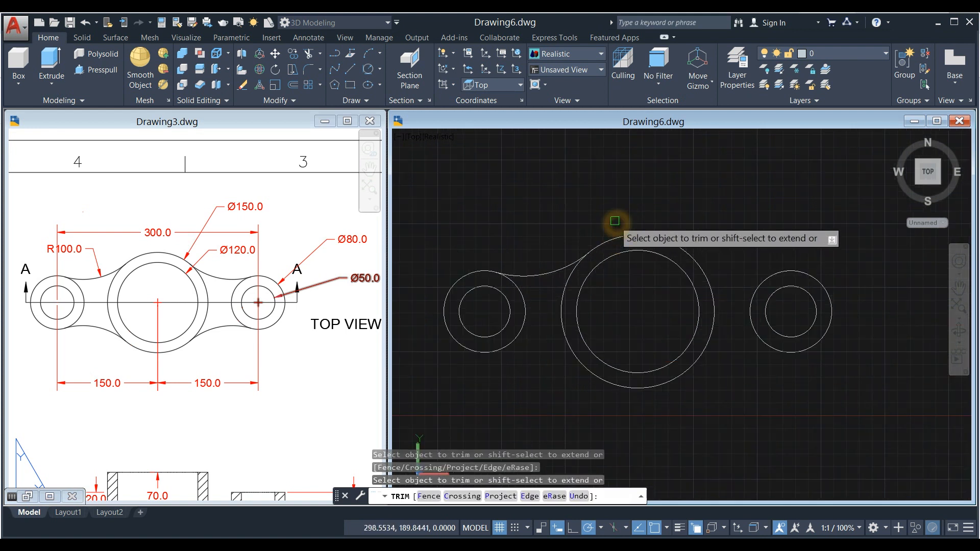
{"action": "left_click", "coordinate": [615, 221]}
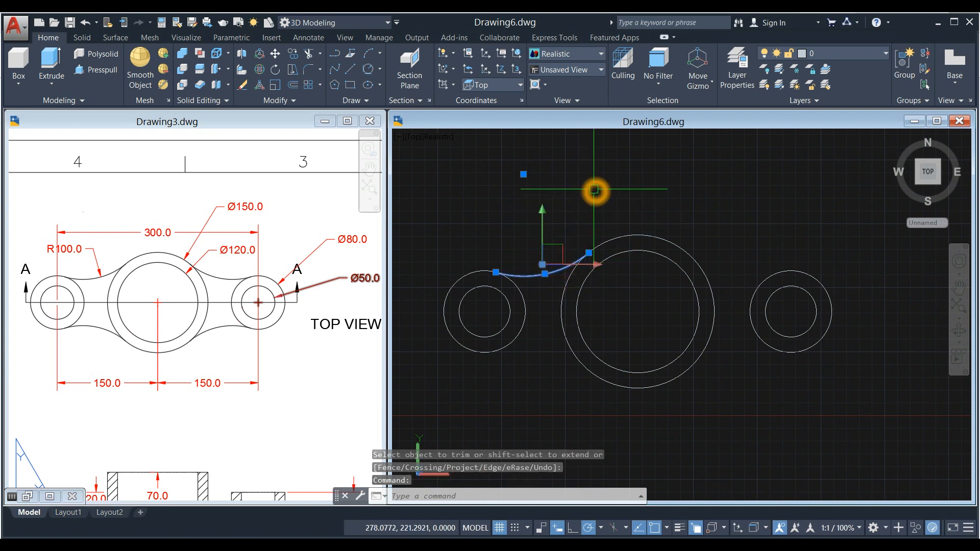
{"action": "key", "text": "Escape"}
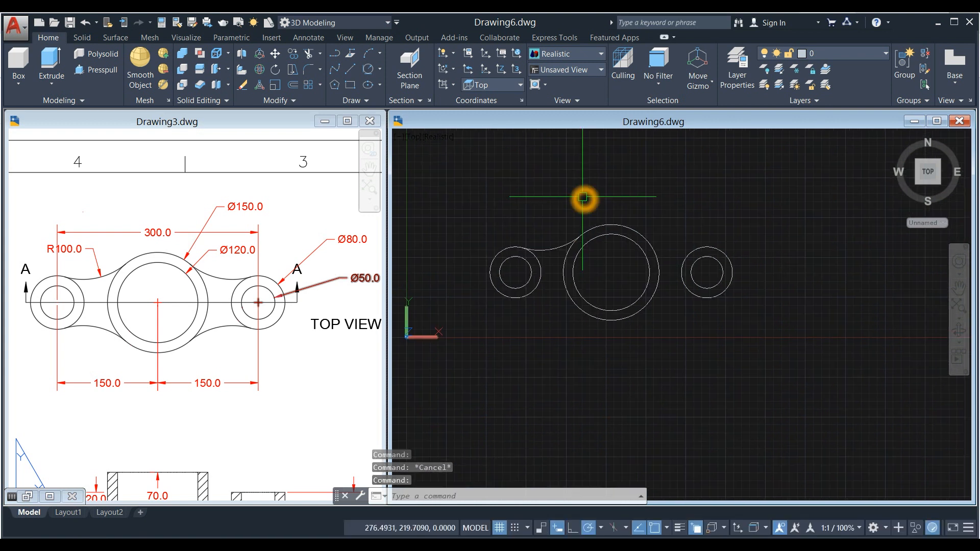
Mirror the web arc across the horizontal line through the boss centres, keeping the original
{"action": "type", "text": "MIRROR Select objects:"}
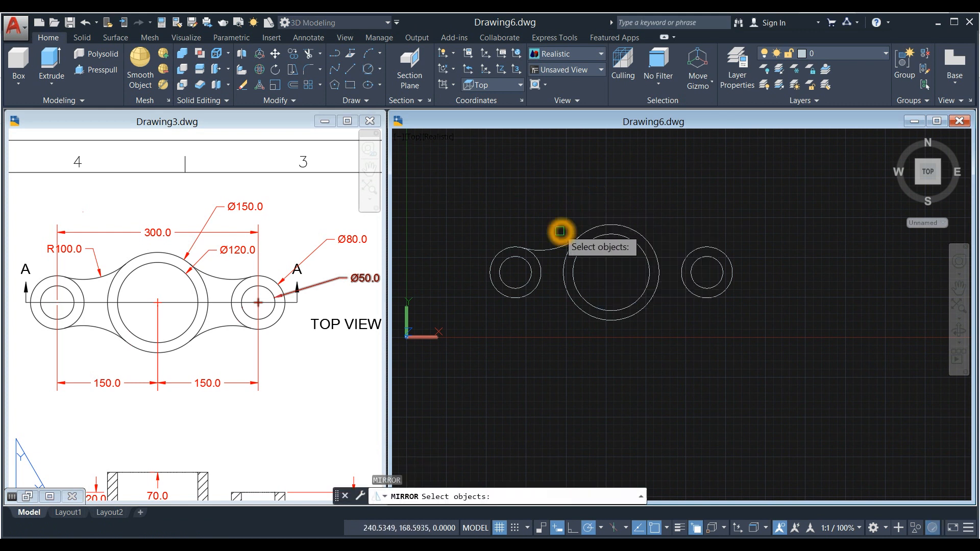
{"action": "left_click", "coordinate": [559, 232]}
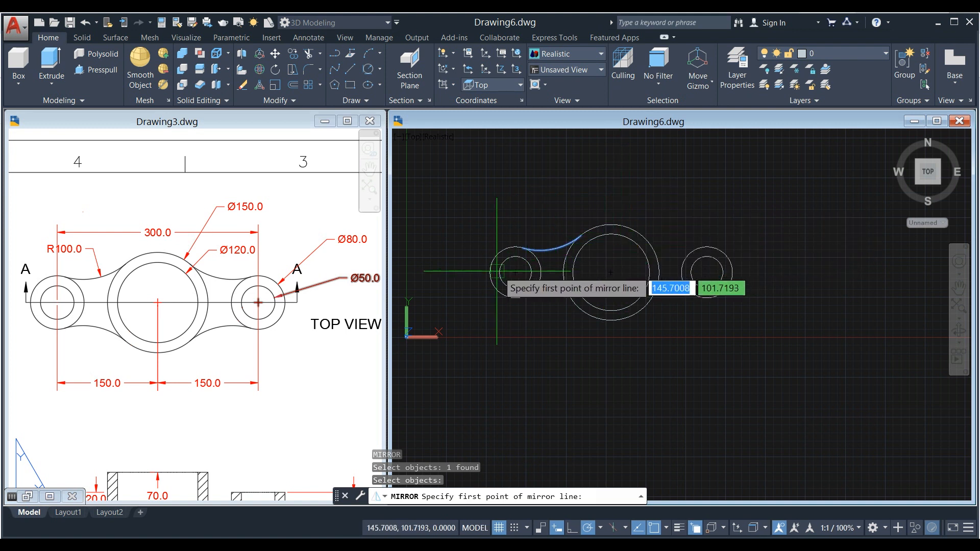
{"action": "left_click", "coordinate": [497, 272]}
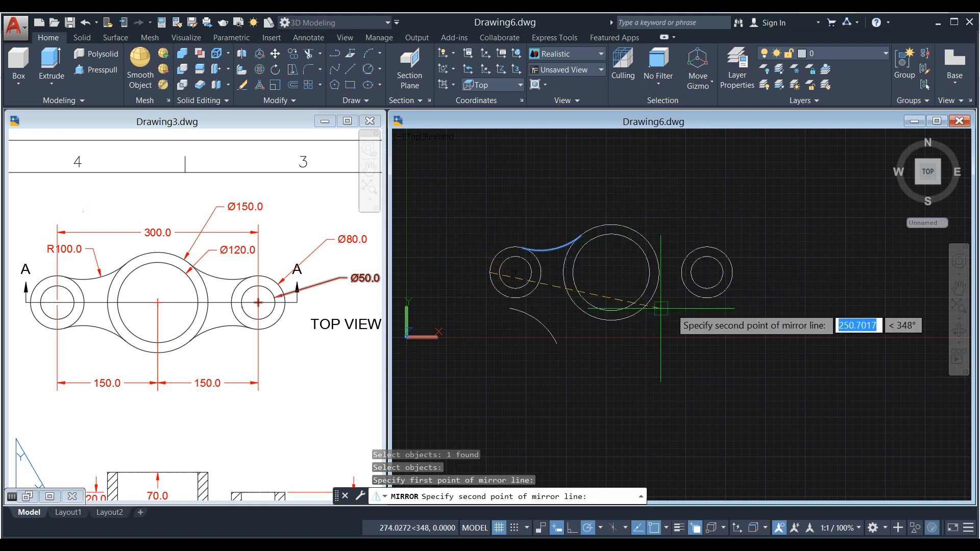
{"action": "mouse_move", "coordinate": [735, 272]}
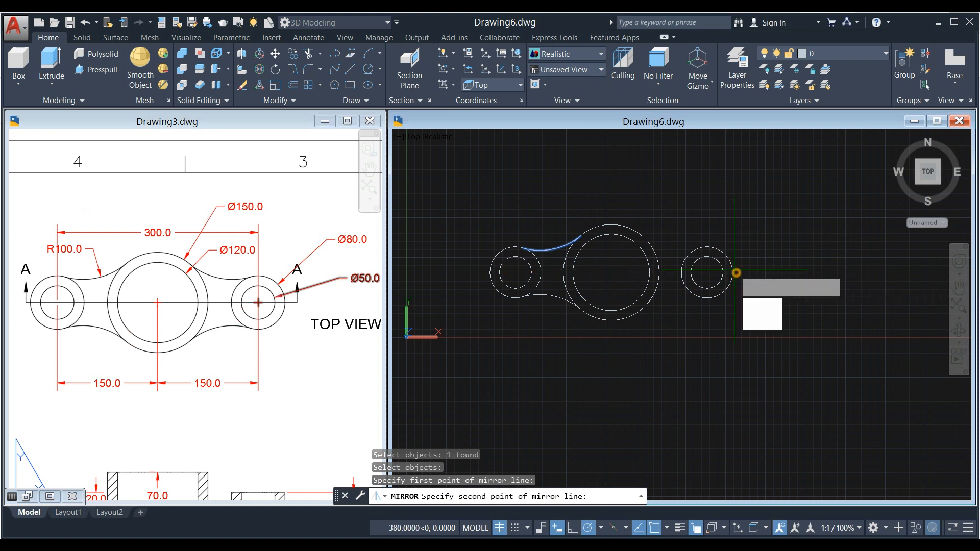
{"action": "left_click", "coordinate": [735, 272]}
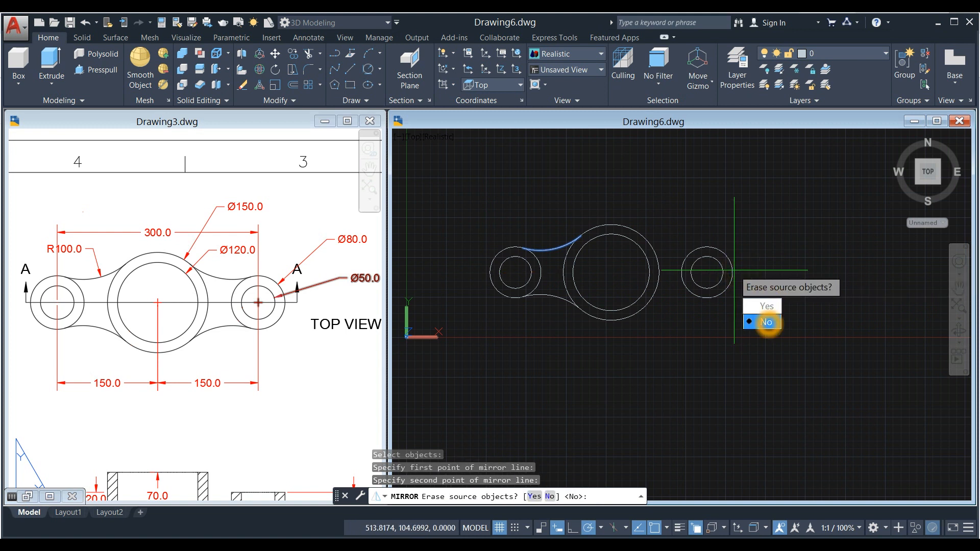
{"action": "left_click", "coordinate": [766, 322]}
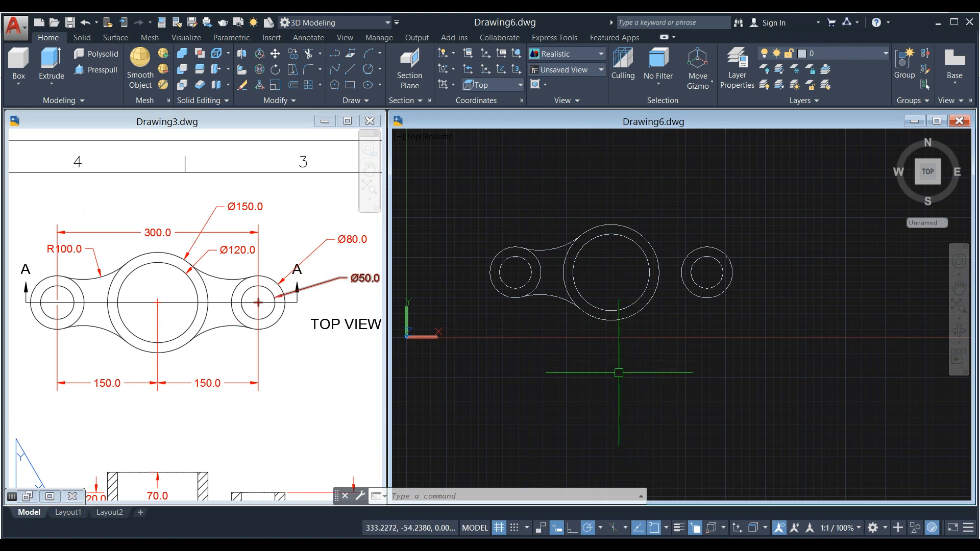
Mirror the tangent web arcs across the central hub's vertical axis, keeping the originals
{"action": "type", "text": "MIRROR Select objects:"}
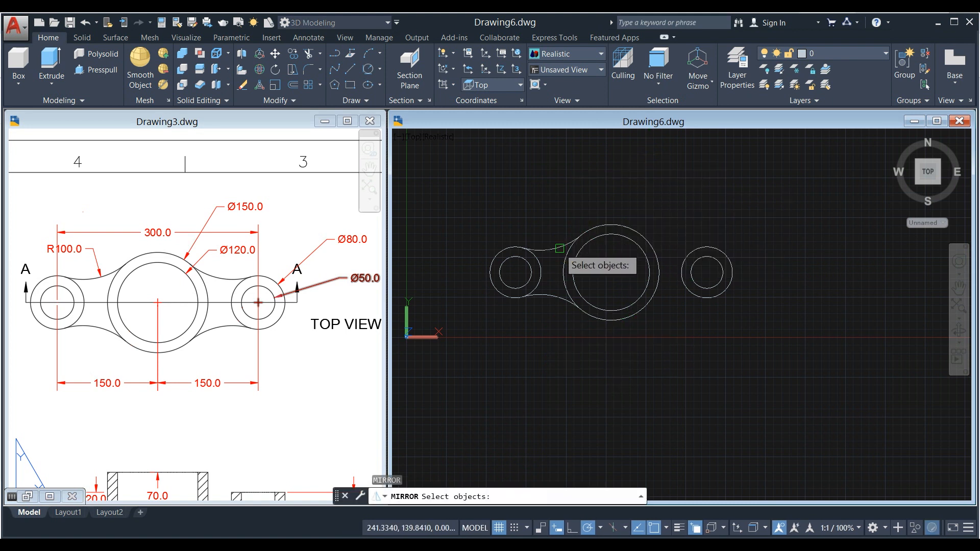
{"action": "left_click", "coordinate": [556, 248]}
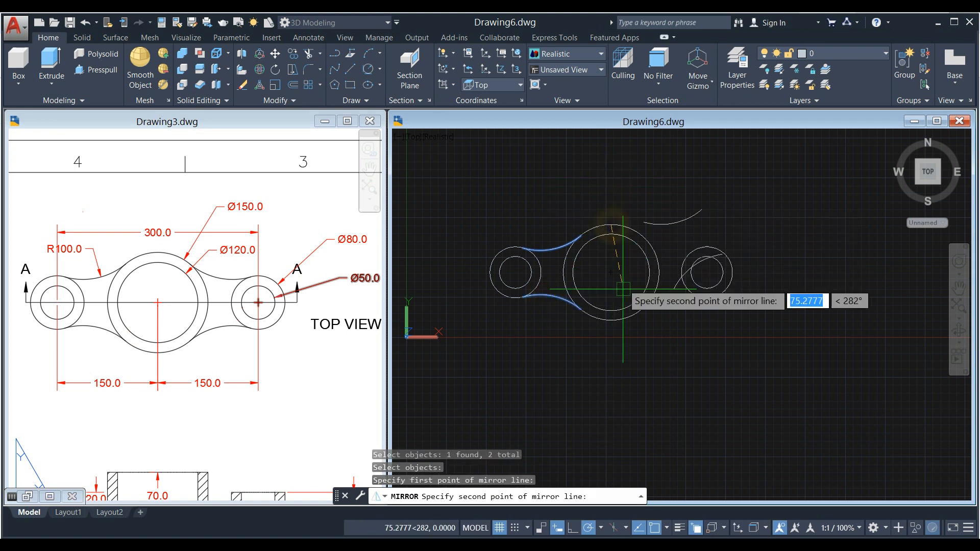
{"action": "mouse_move", "coordinate": [608, 392]}
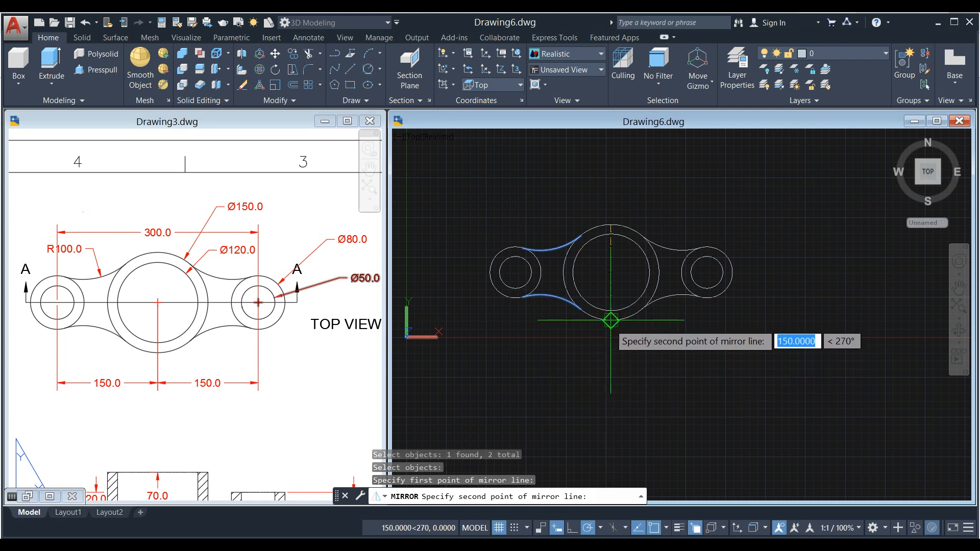
{"action": "mouse_move", "coordinate": [612, 381]}
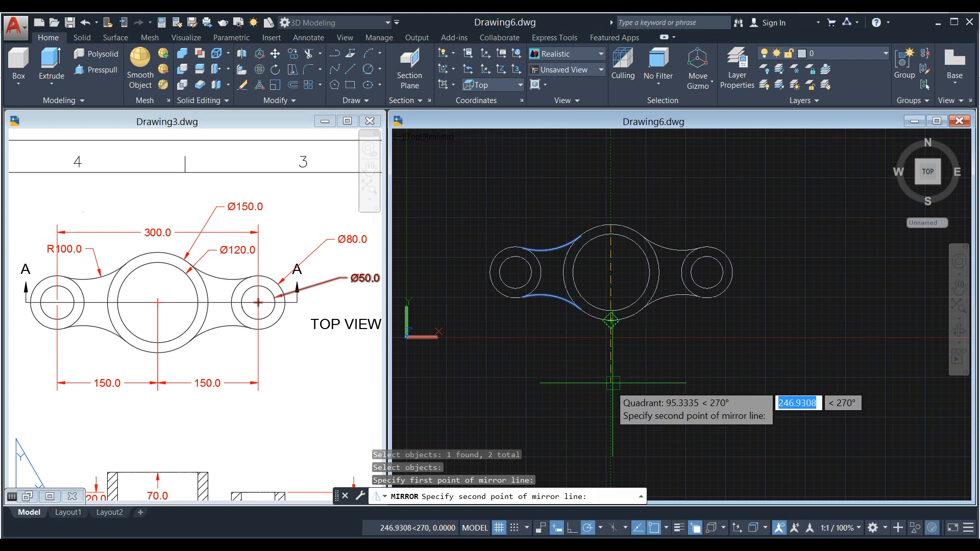
{"action": "mouse_move", "coordinate": [609, 396]}
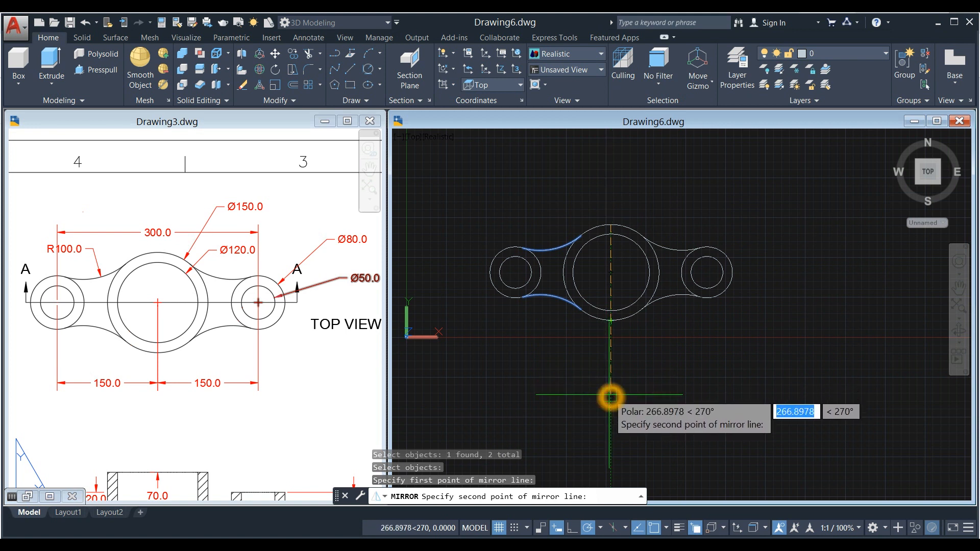
{"action": "left_click", "coordinate": [609, 393]}
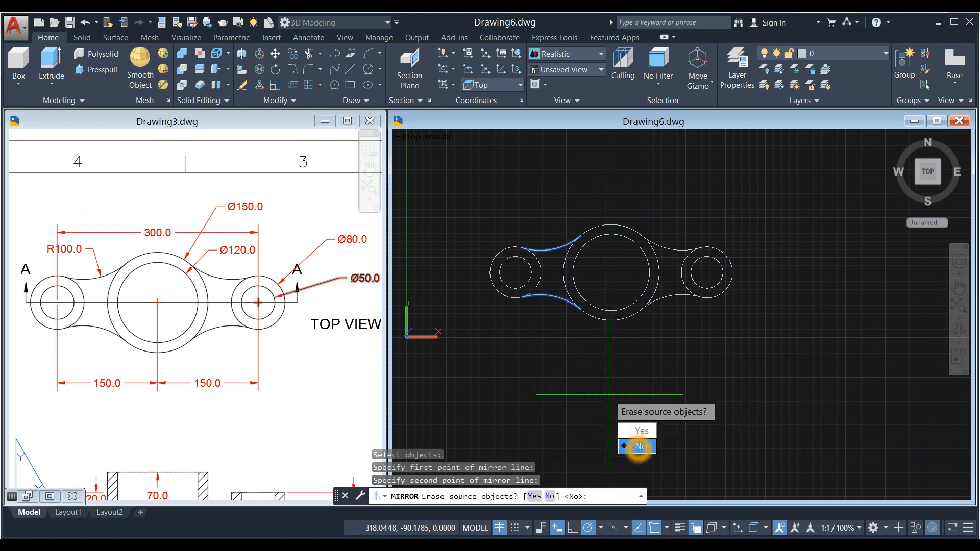
{"action": "left_click", "coordinate": [640, 447]}
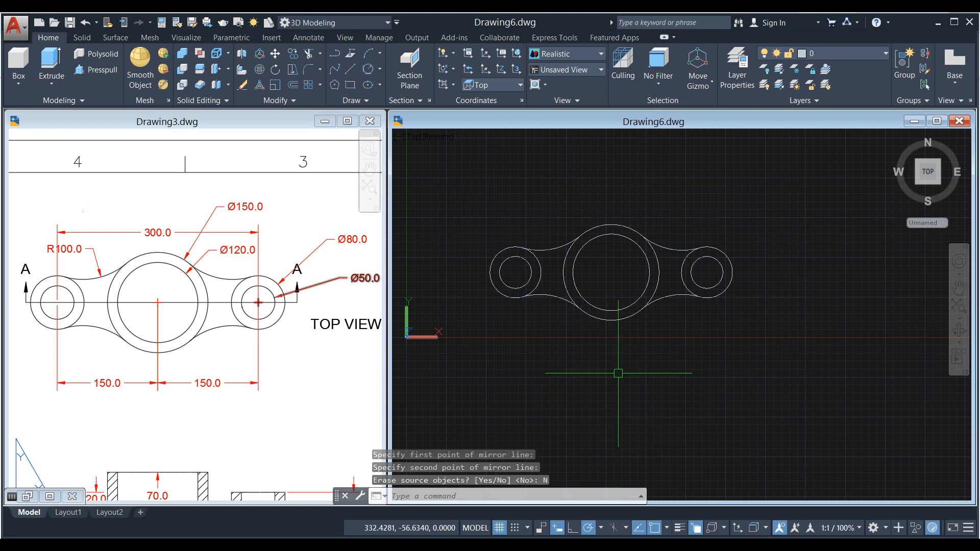
{"action": "mouse_move", "coordinate": [679, 338]}
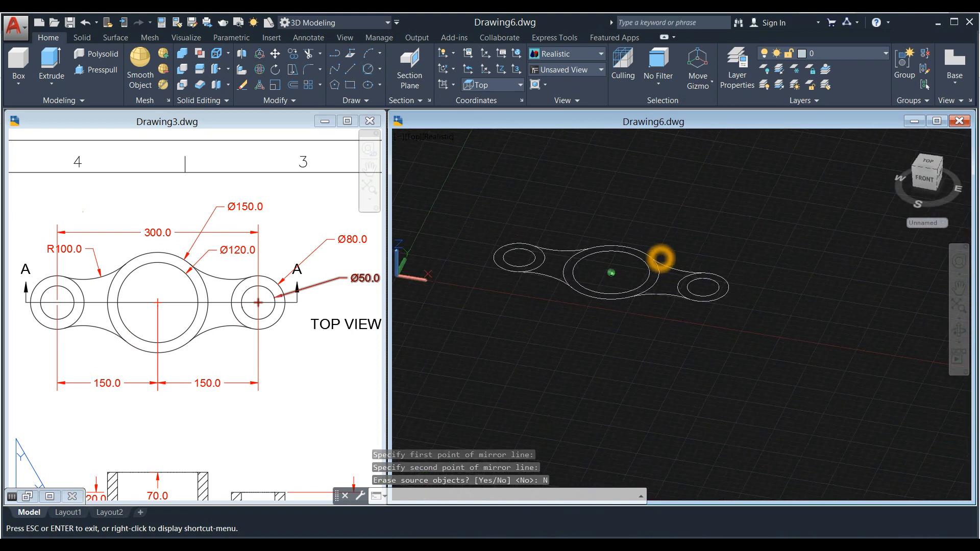
Show the outline in SE Isometric view and review Section A-A heights in the reference drawing
{"action": "left_click", "coordinate": [660, 256]}
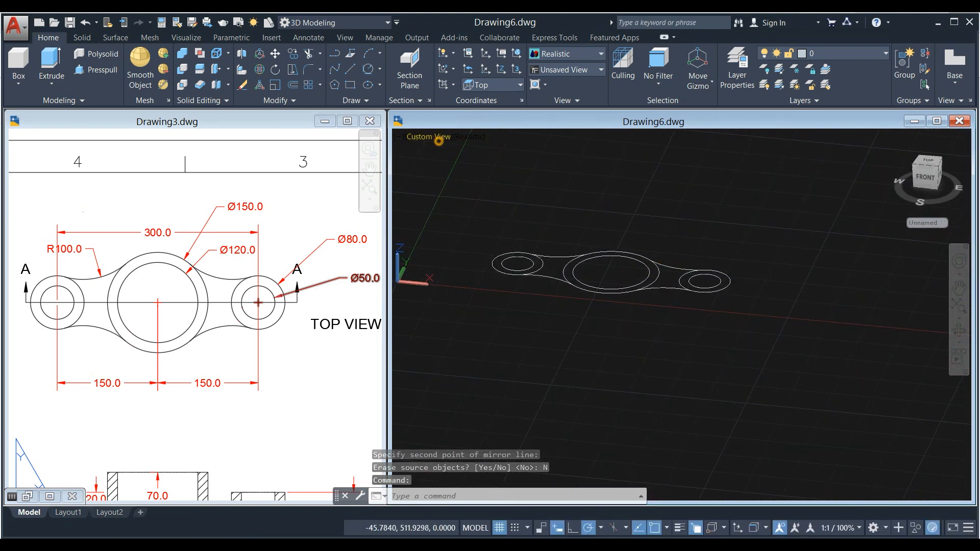
{"action": "left_click", "coordinate": [428, 137]}
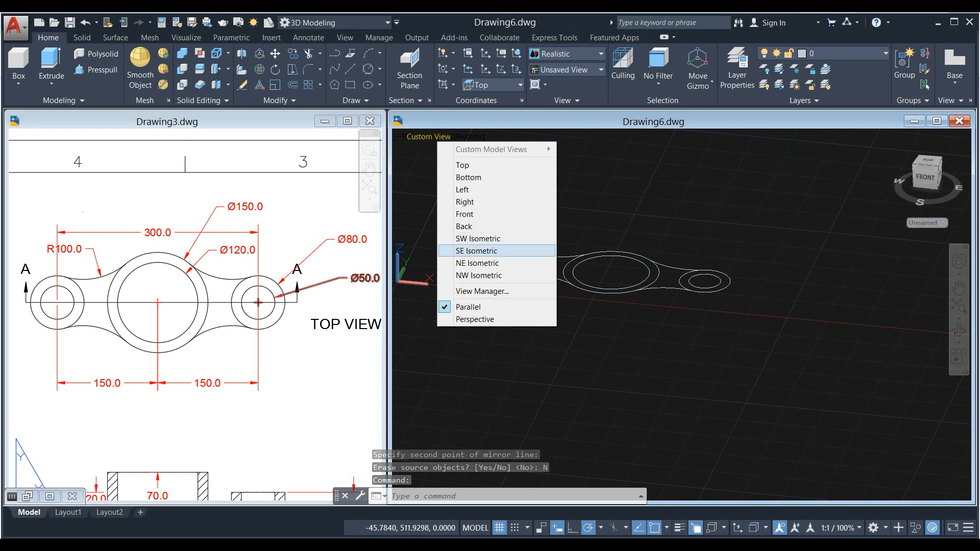
{"action": "left_click", "coordinate": [478, 251]}
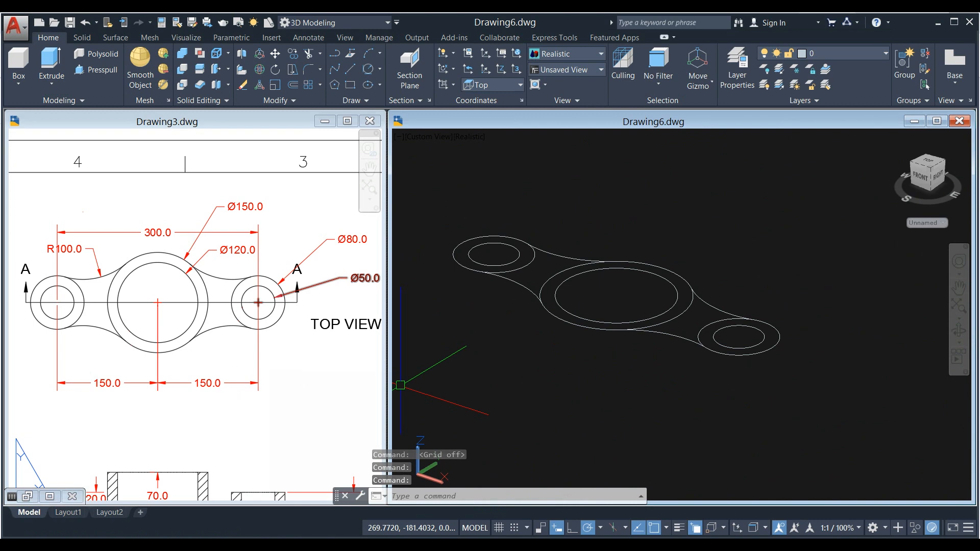
{"action": "left_click", "coordinate": [170, 512]}
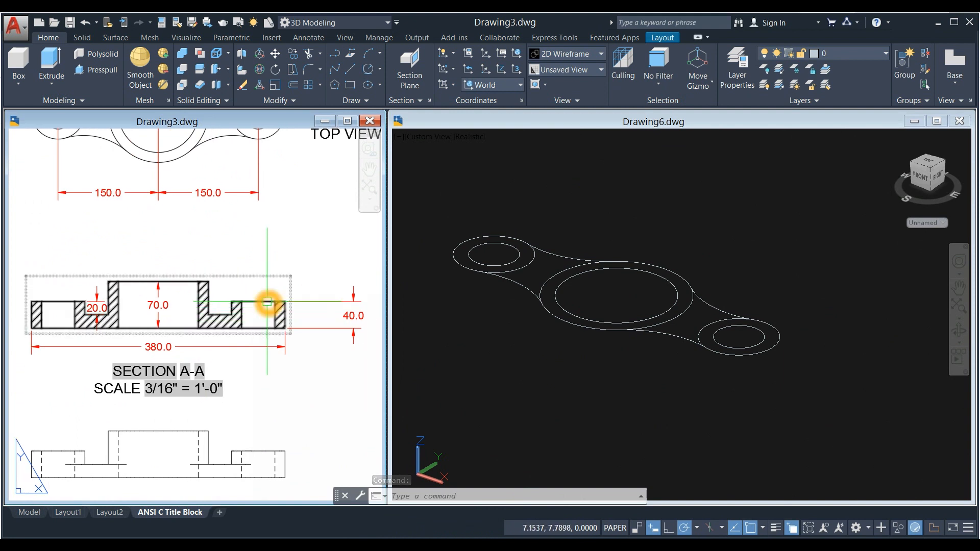
{"action": "mouse_move", "coordinate": [61, 307]}
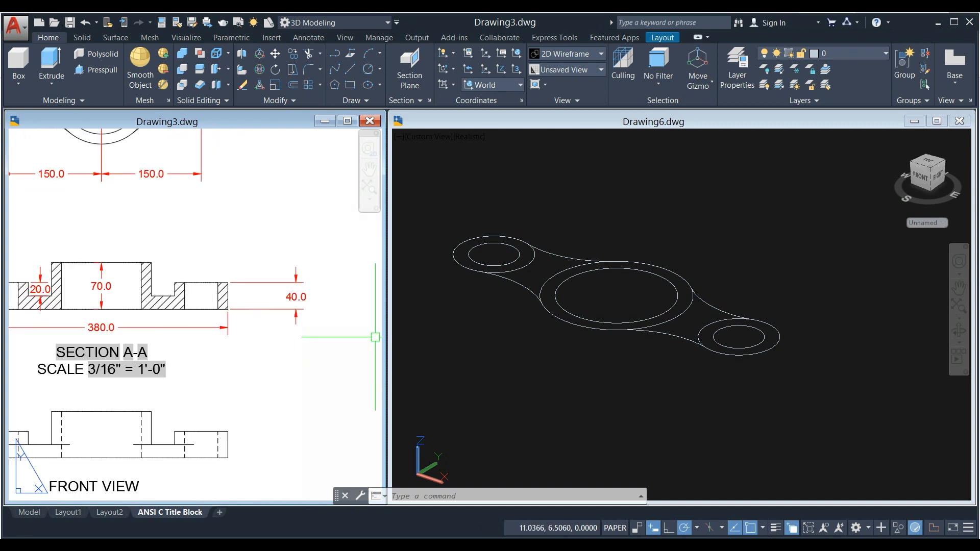
{"action": "left_click", "coordinate": [494, 253]}
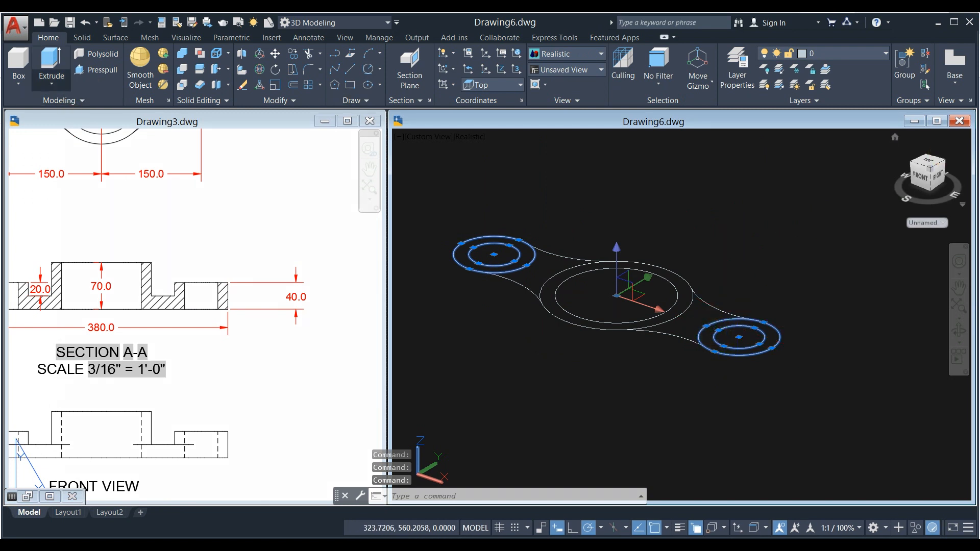
Extrude the end boss circles 40, switch to X-ray style, then extrude the central boss circles 70
{"action": "left_click", "coordinate": [51, 69]}
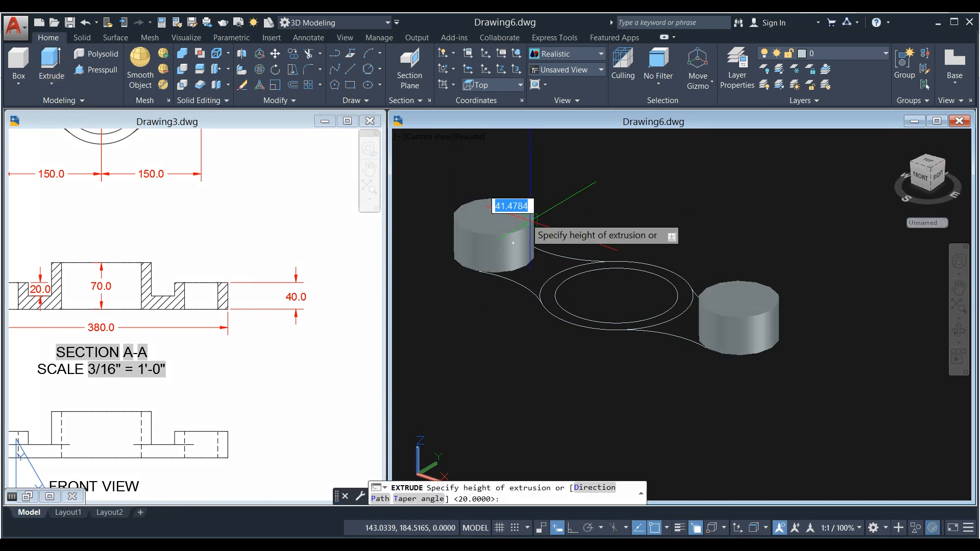
{"action": "mouse_move", "coordinate": [594, 188]}
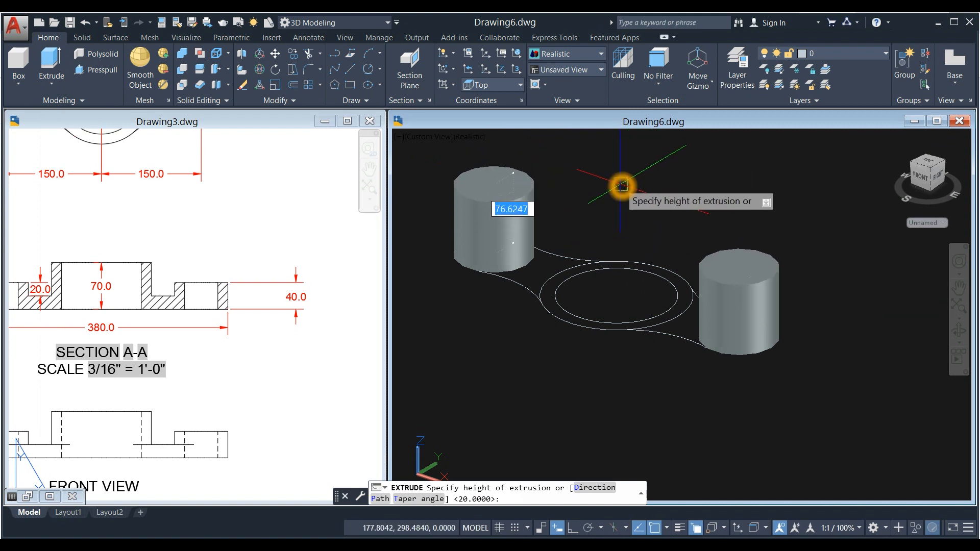
{"action": "type", "text": "40"}
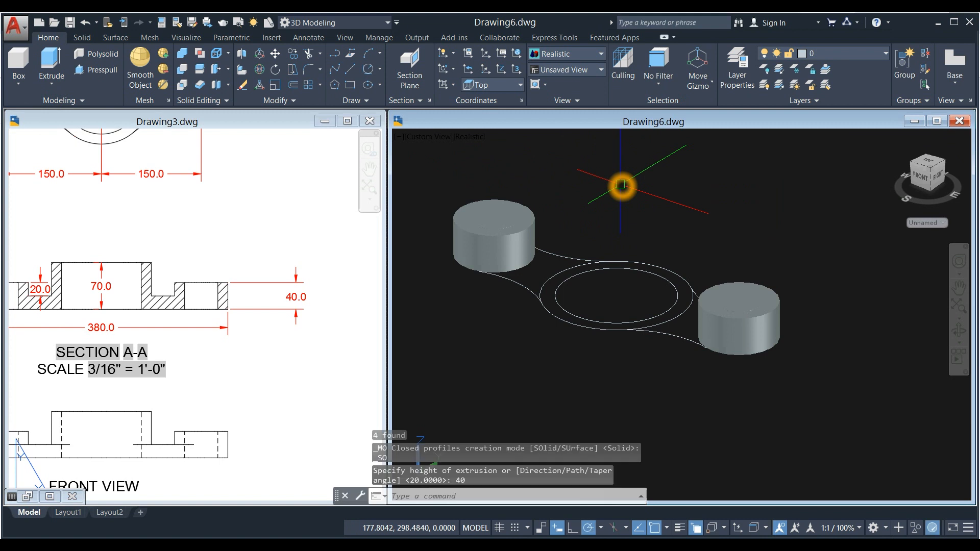
{"action": "left_click", "coordinate": [469, 137]}
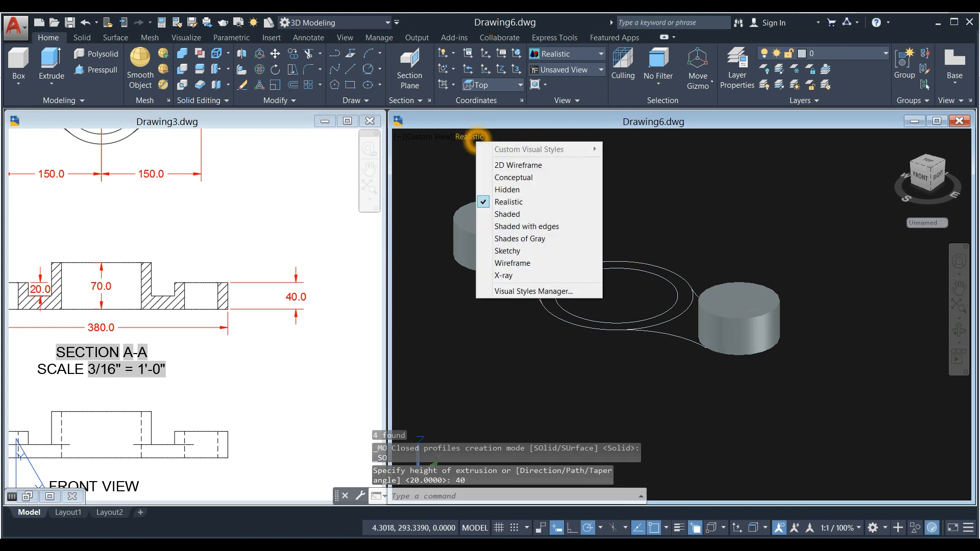
{"action": "left_click", "coordinate": [504, 276]}
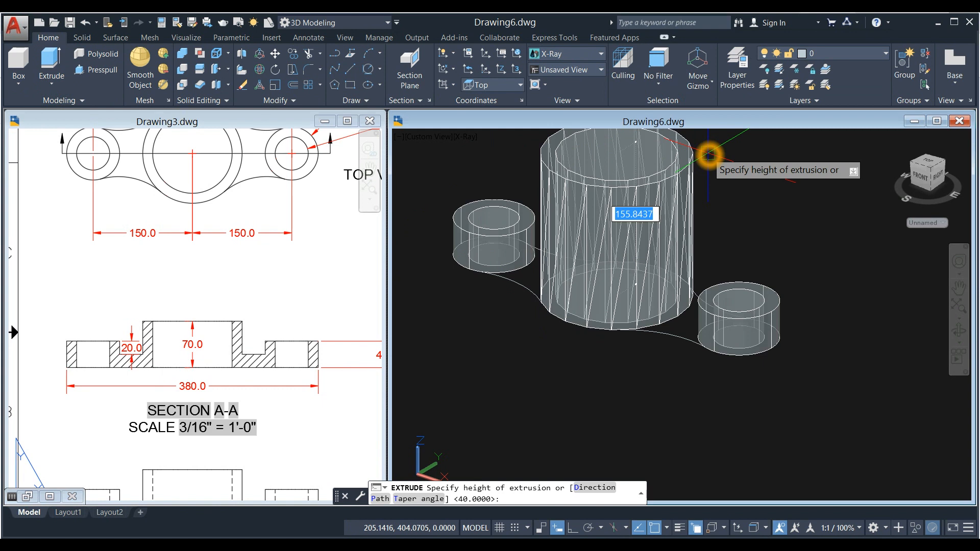
{"action": "type", "text": "70"}
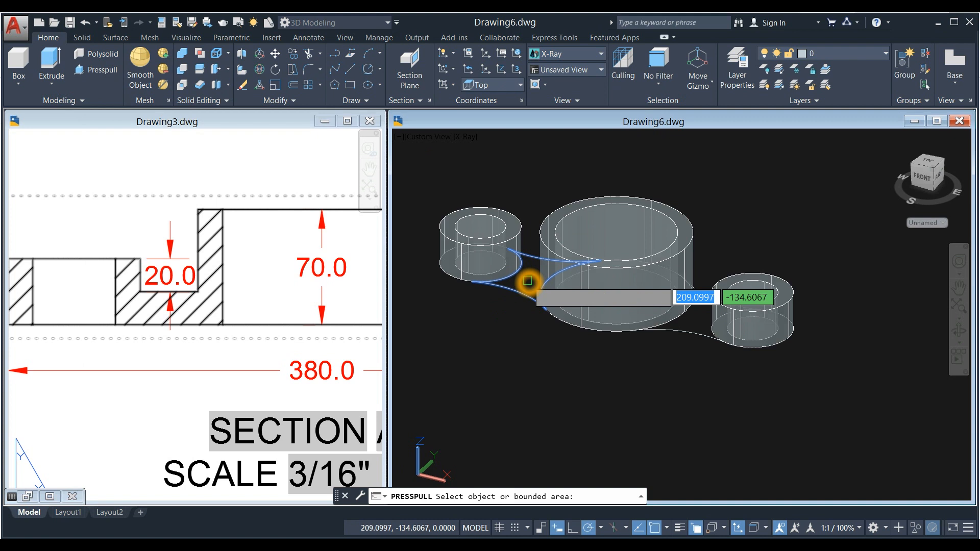
Press-pull the web area between the left boss and central hub up 20
{"action": "left_click", "coordinate": [528, 282]}
{"action": "type", "text": "20"}
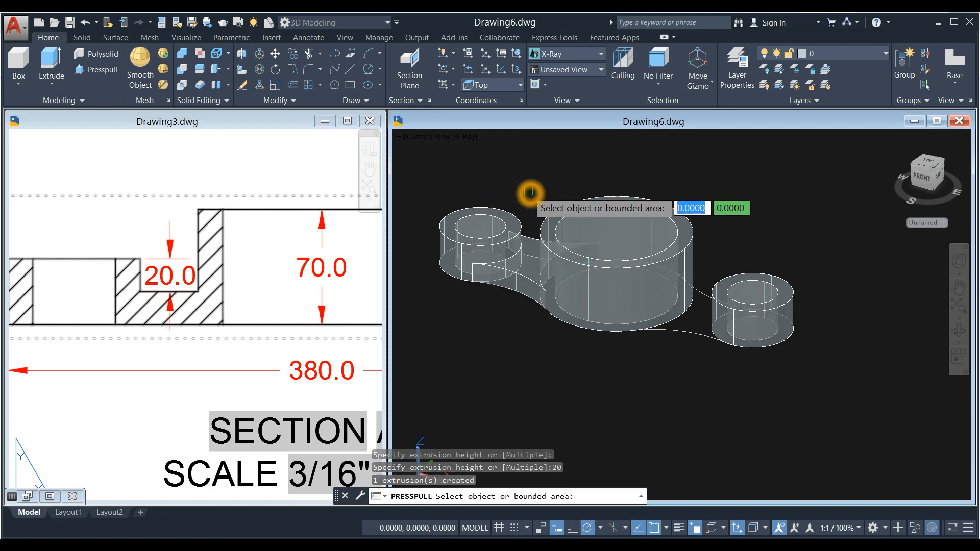
{"action": "mouse_move", "coordinate": [700, 308]}
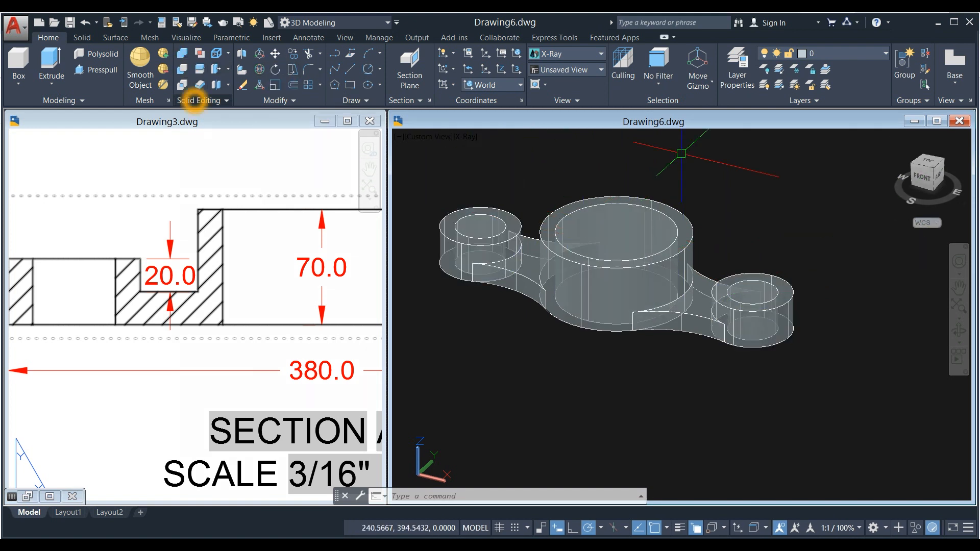
{"action": "mouse_move", "coordinate": [182, 53]}
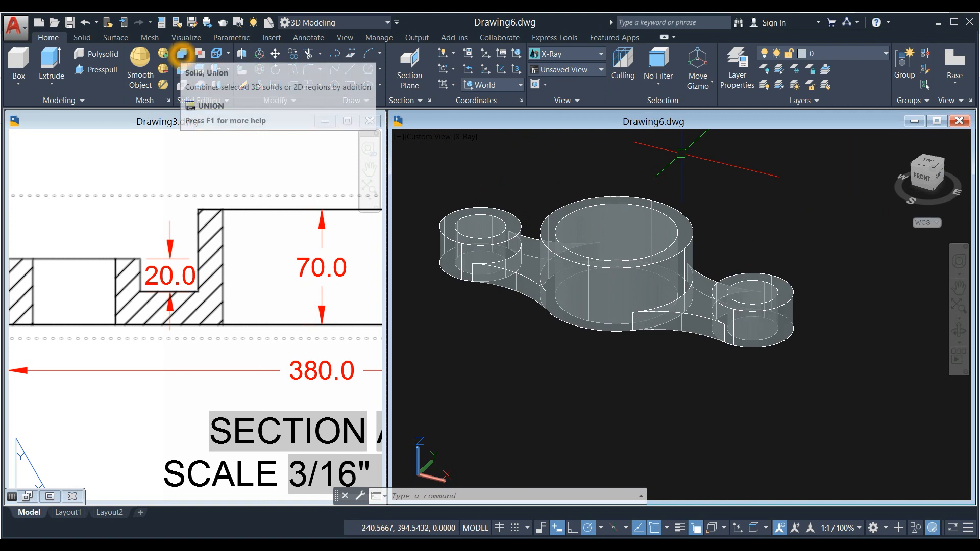
Union the end bosses, central hub and both webs into a single solid
{"action": "left_click", "coordinate": [181, 56]}
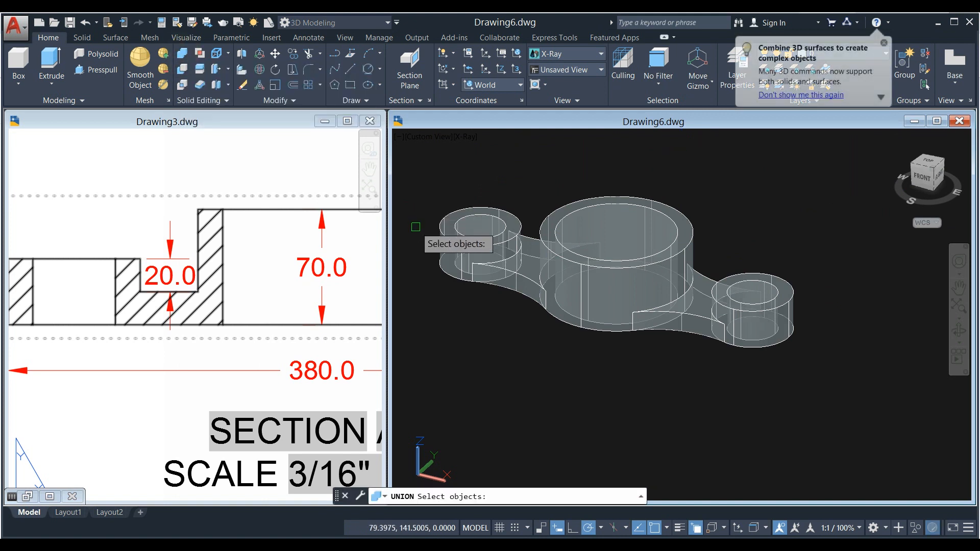
{"action": "left_click", "coordinate": [481, 244]}
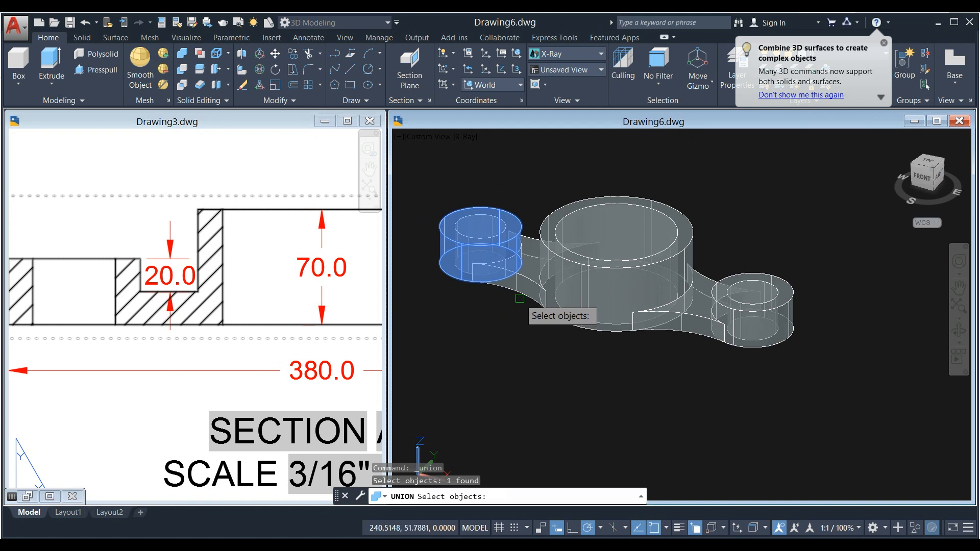
{"action": "left_click", "coordinate": [693, 231]}
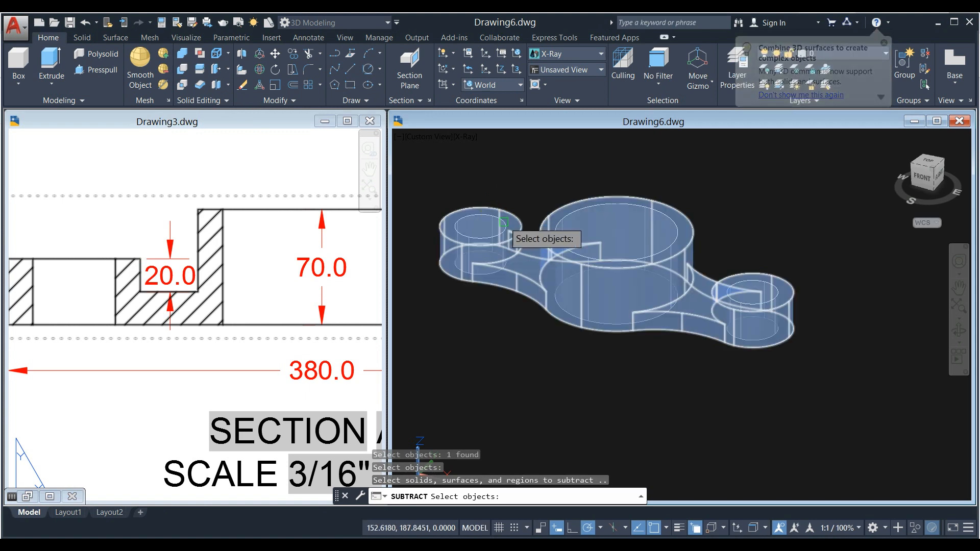
Pick the boss hole cylinders, including the right boss bore, as the pieces to subtract
{"action": "left_click", "coordinate": [584, 209]}
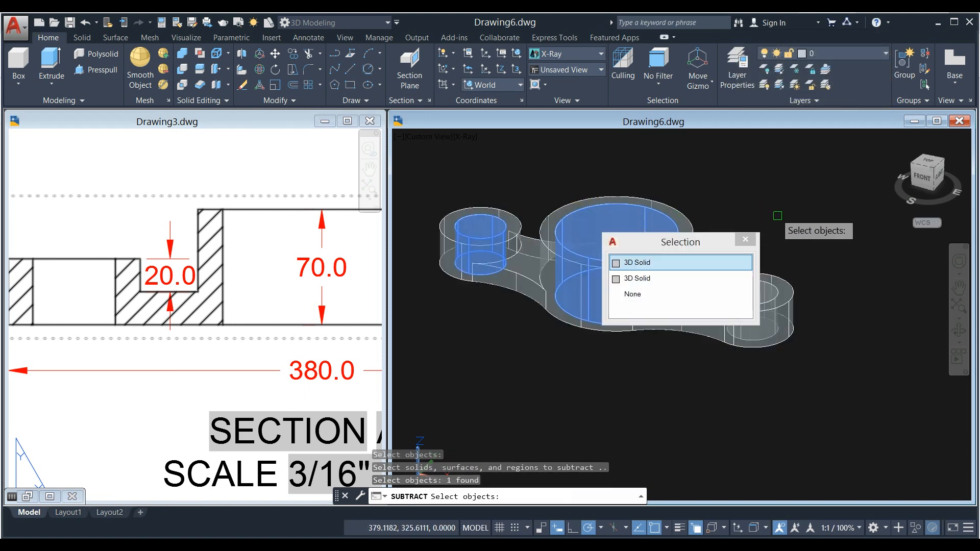
{"action": "left_click_drag", "start_coordinate": [680, 242], "coordinate": [649, 309]}
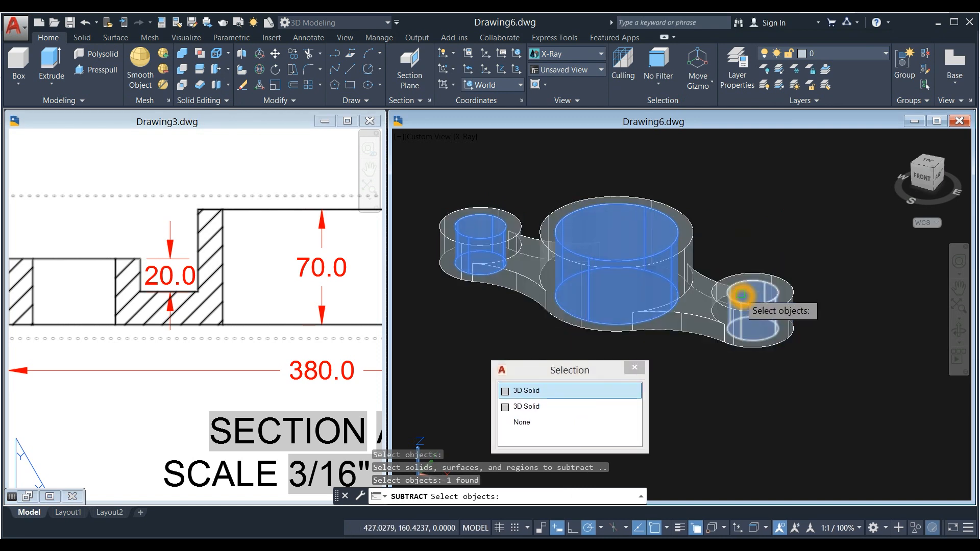
{"action": "left_click", "coordinate": [744, 300]}
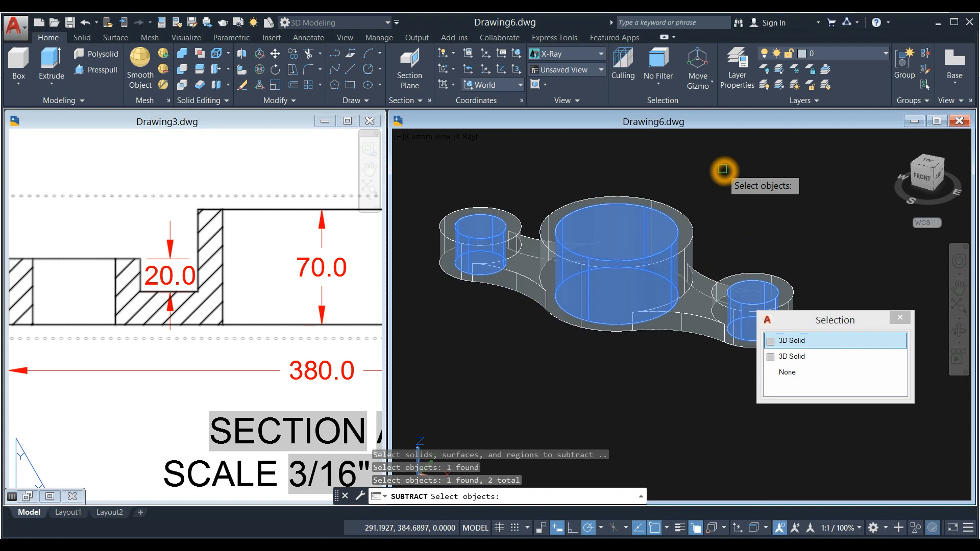